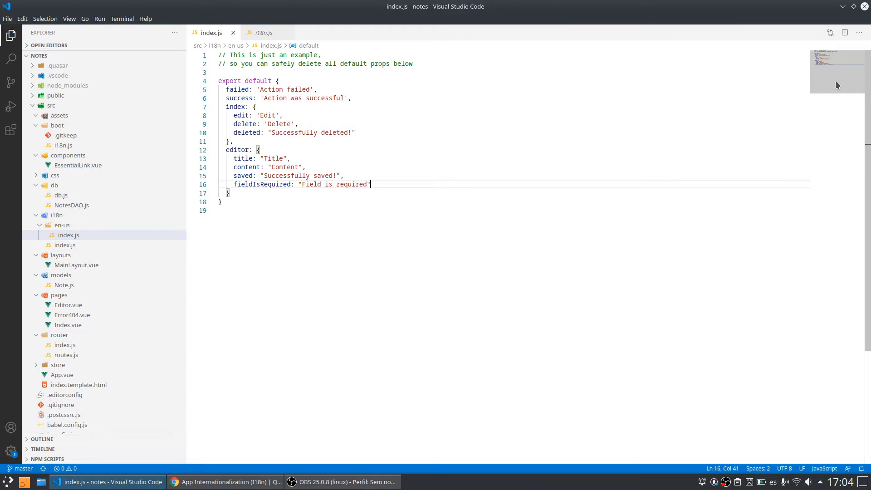
{"action": "mouse_move", "coordinate": [470, 194]}
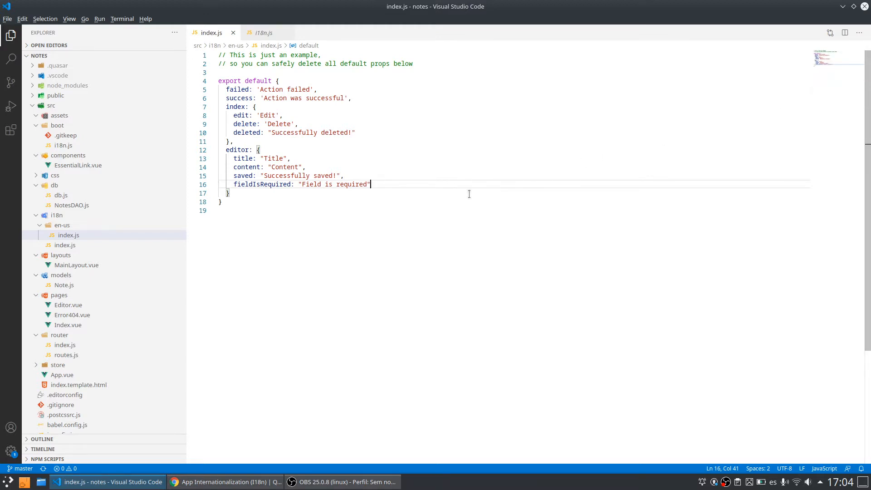
{"action": "mouse_move", "coordinate": [406, 197]}
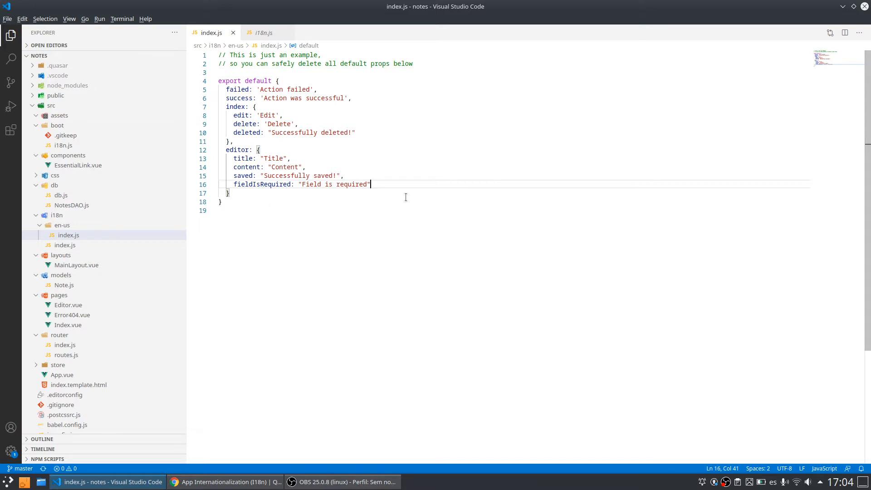
{"action": "mouse_move", "coordinate": [427, 197]}
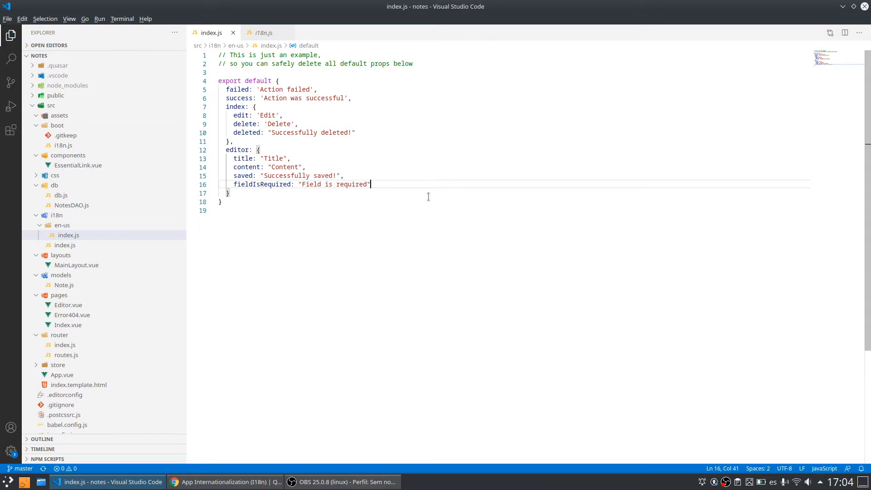
{"action": "mouse_move", "coordinate": [424, 194]}
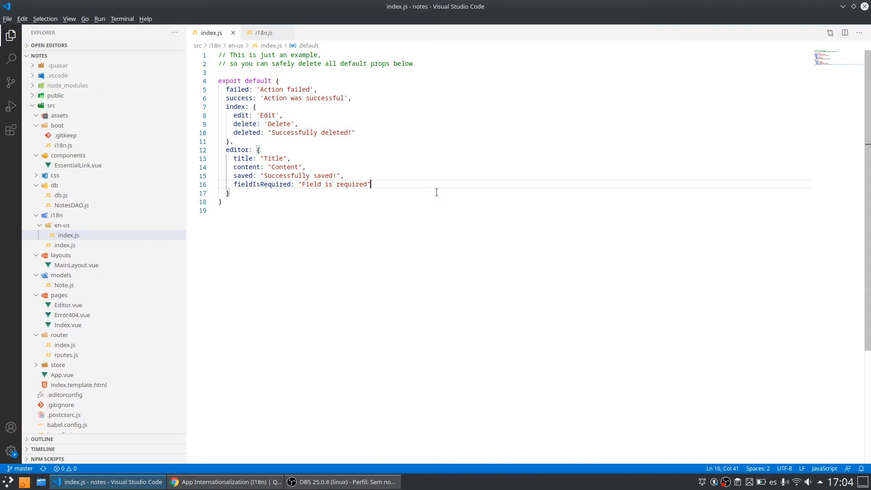
{"action": "mouse_move", "coordinate": [422, 220]}
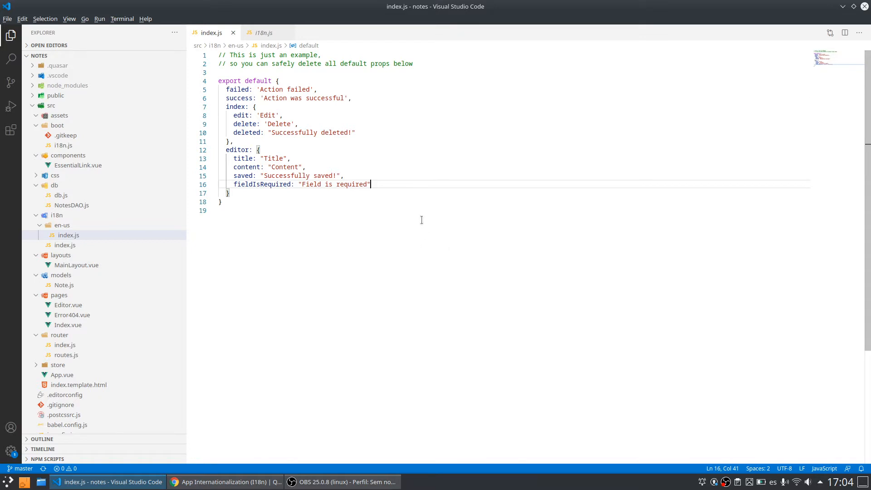
{"action": "mouse_move", "coordinate": [162, 231]}
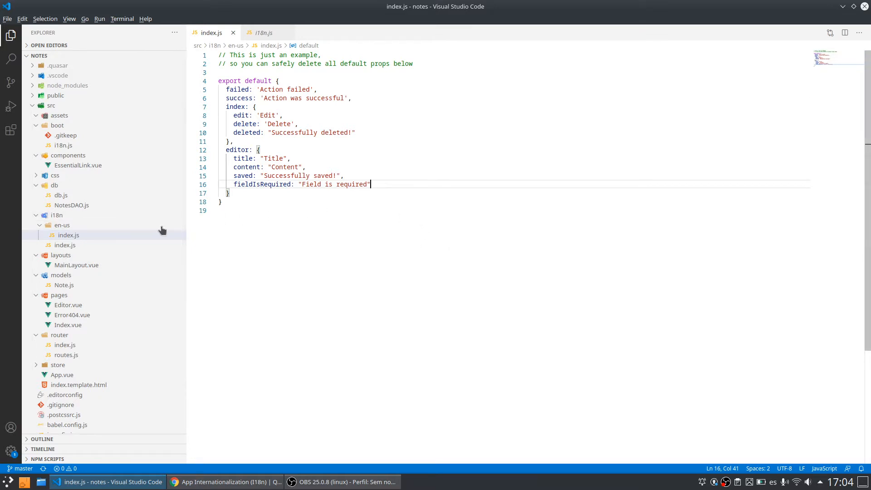
{"action": "mouse_move", "coordinate": [65, 246]}
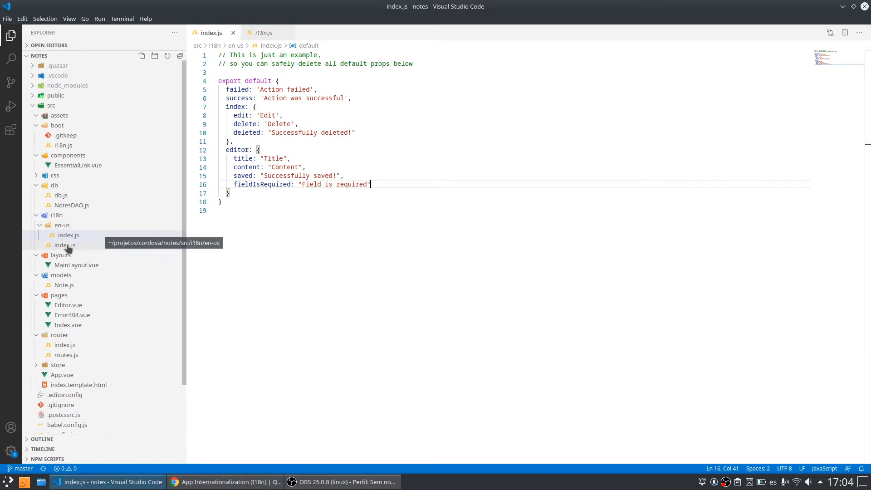
Step: Bring up src/i18n/index.js, which imports enUS and exports it under 'en-us'
{"action": "left_click", "coordinate": [65, 245]}
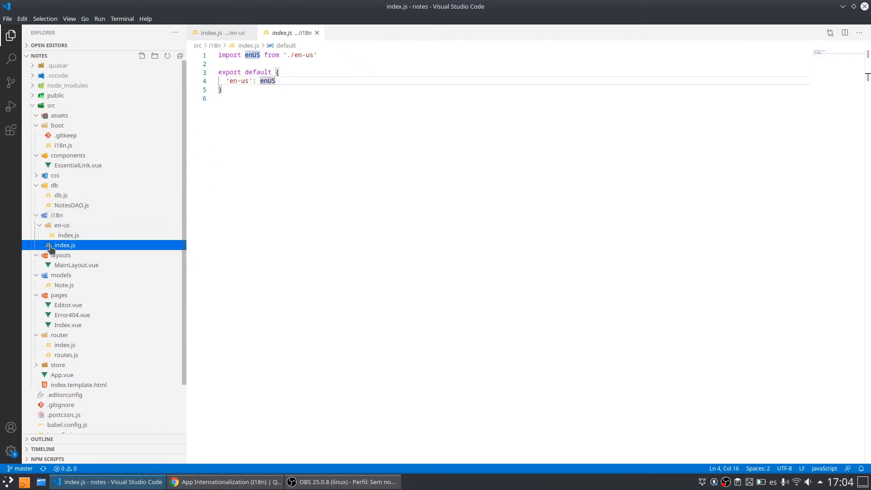
{"action": "mouse_move", "coordinate": [64, 246]}
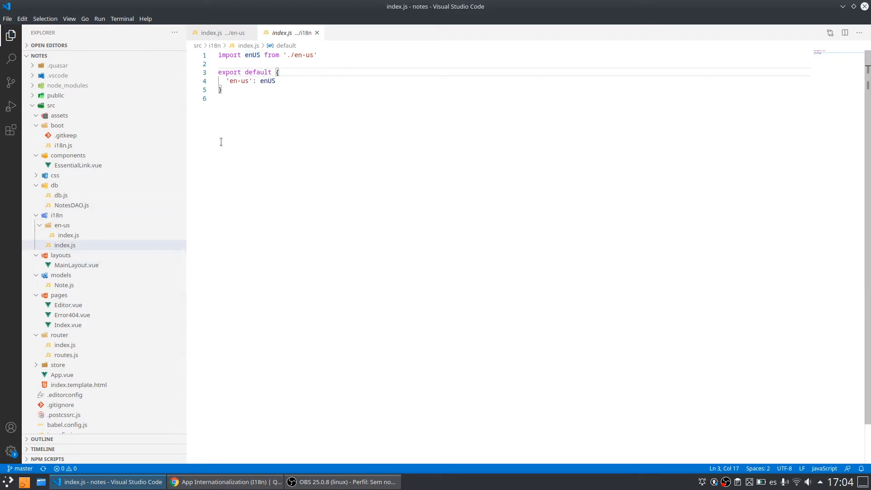
{"action": "mouse_move", "coordinate": [346, 73]}
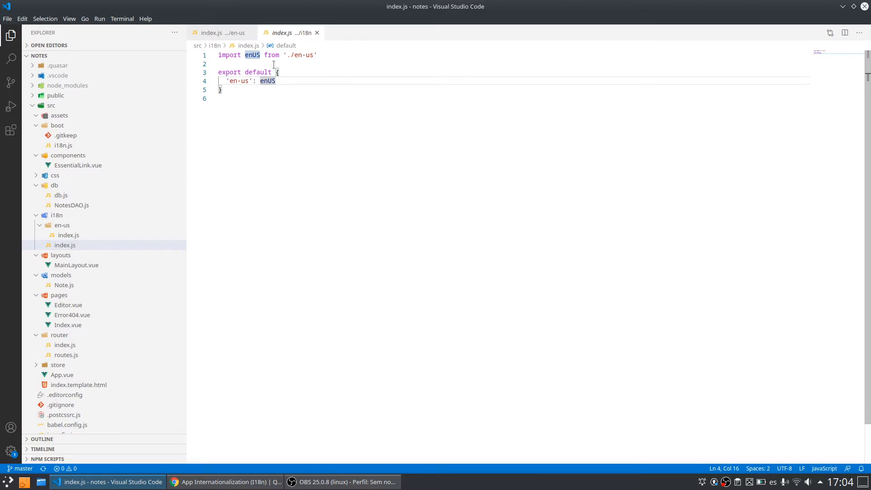
{"action": "mouse_move", "coordinate": [387, 59]}
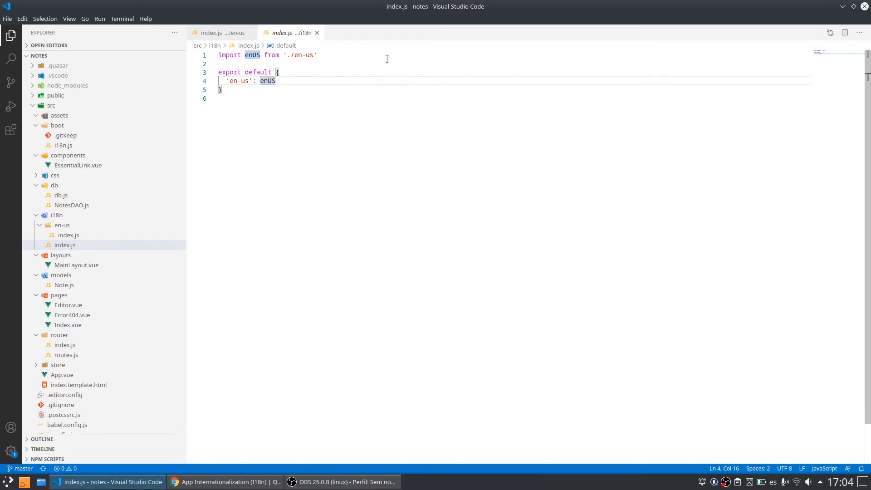
{"action": "mouse_move", "coordinate": [478, 118]}
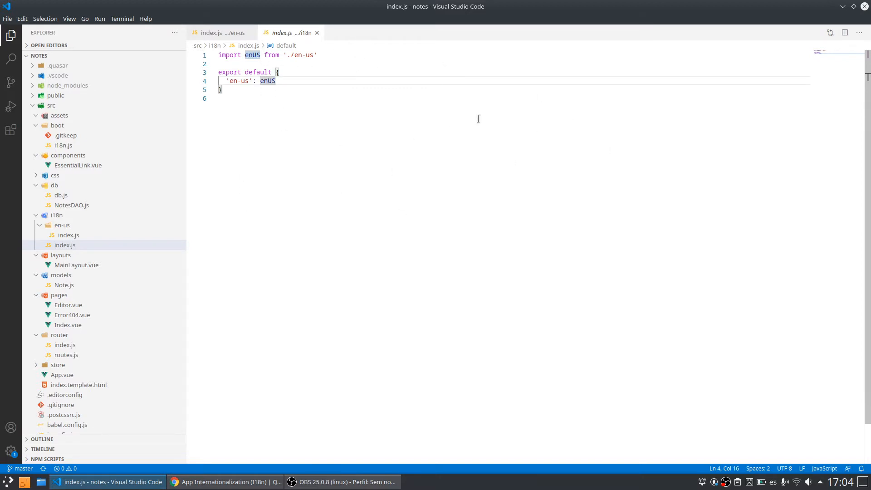
{"action": "mouse_move", "coordinate": [68, 235]}
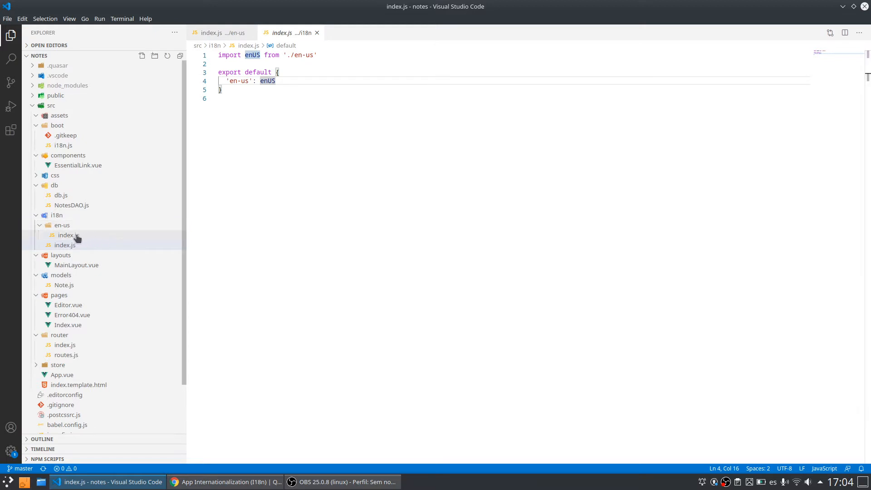
Step: Create pt-br and es-es locale folders inside src/i18n
{"action": "left_click", "coordinate": [56, 215]}
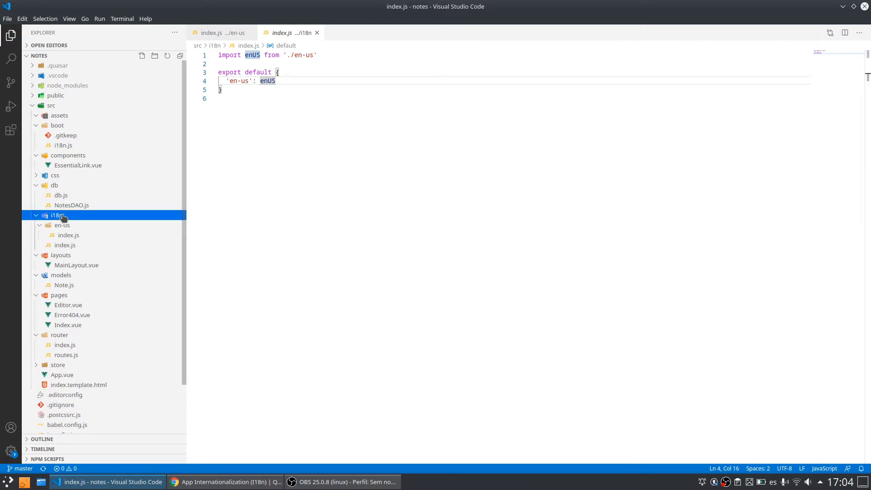
{"action": "left_click", "coordinate": [154, 56]}
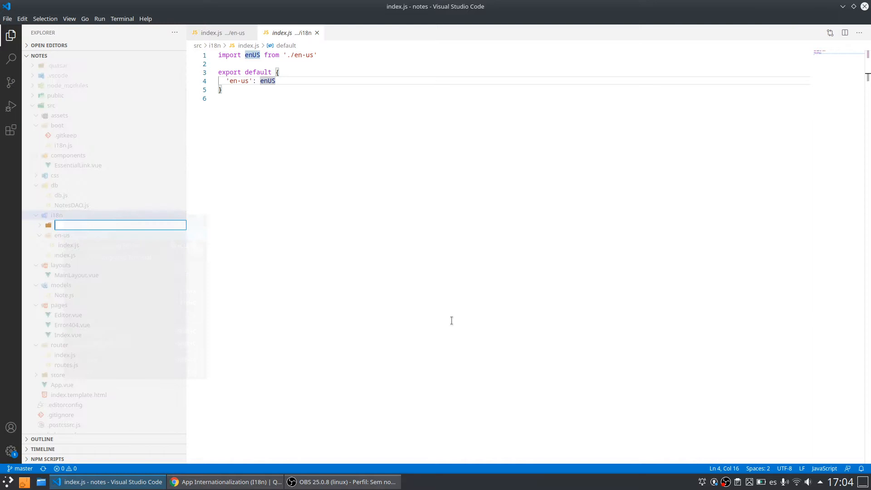
{"action": "type", "text": "pt-"}
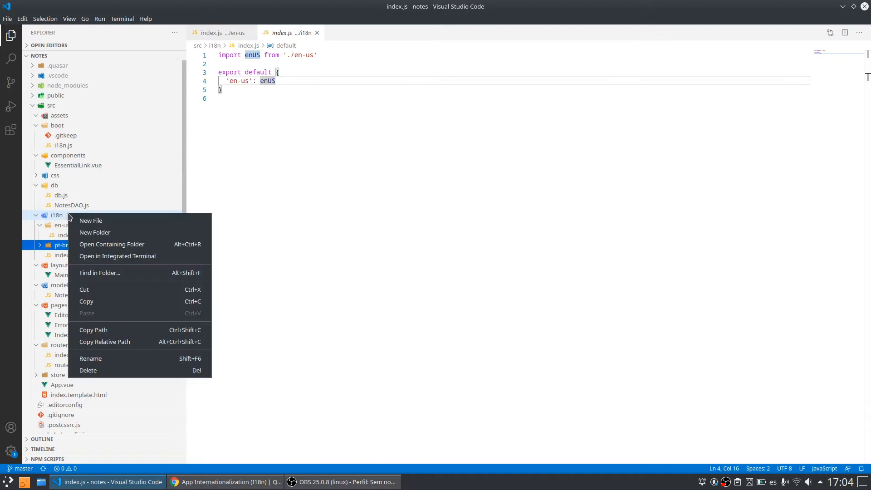
{"action": "left_click", "coordinate": [95, 232]}
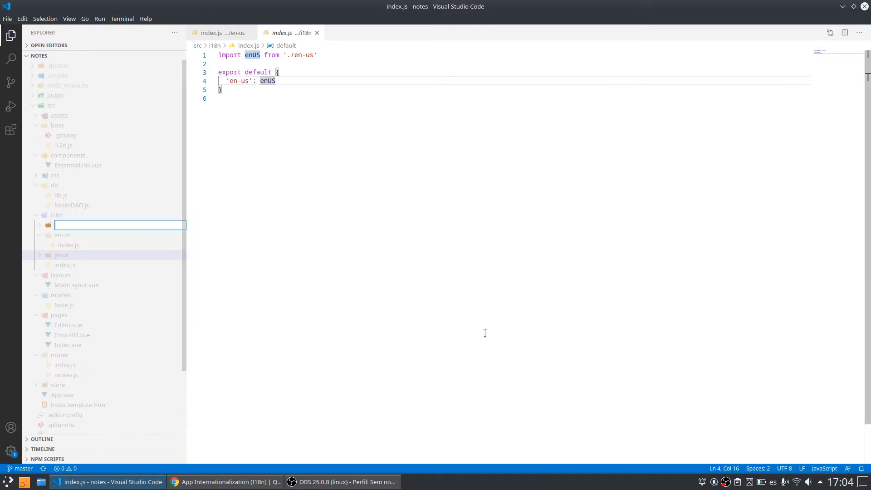
{"action": "type", "text": "es-es"}
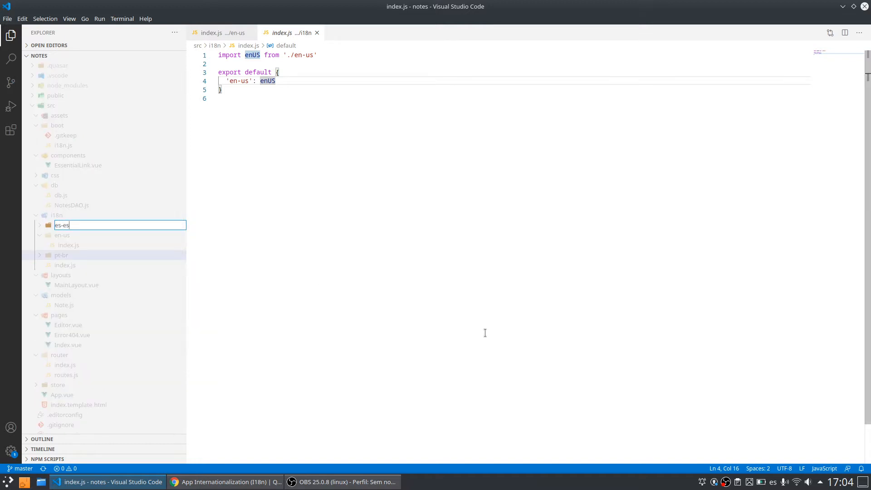
{"action": "key", "text": "Return"}
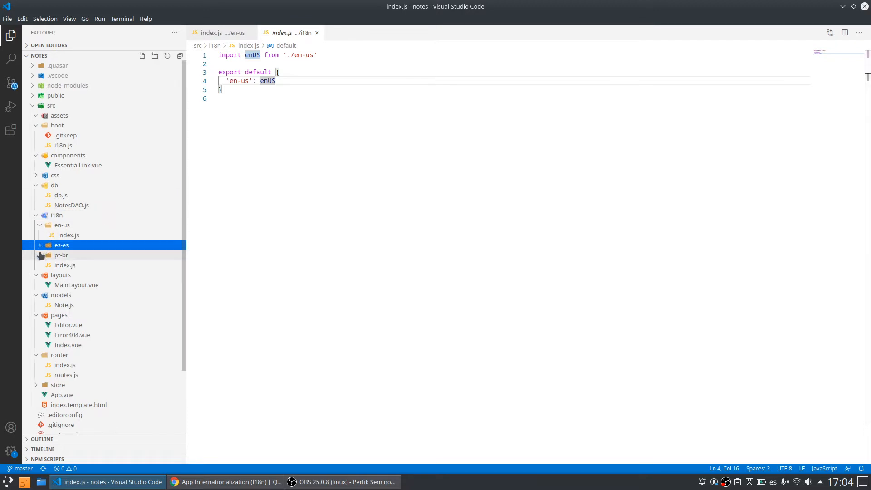
Step: Add an empty index.js file to the es-es folder and another to the pt-br folder
{"action": "right_click", "coordinate": [61, 244]}
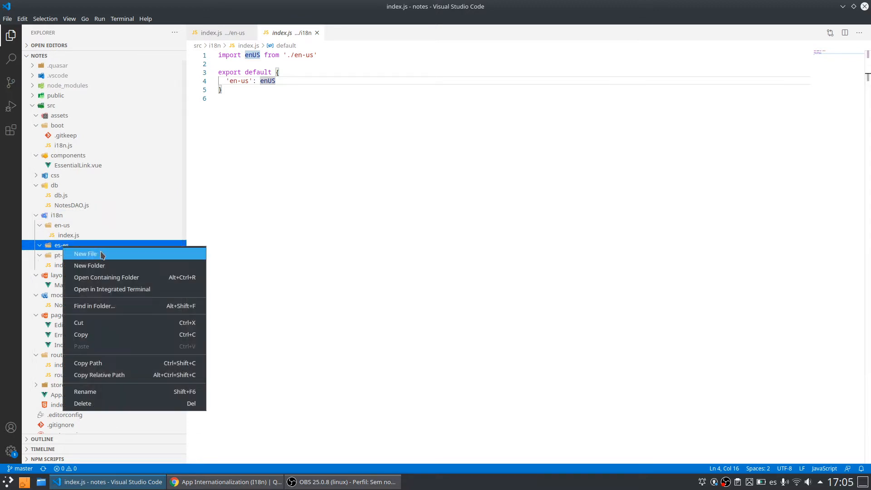
{"action": "left_click", "coordinate": [85, 254]}
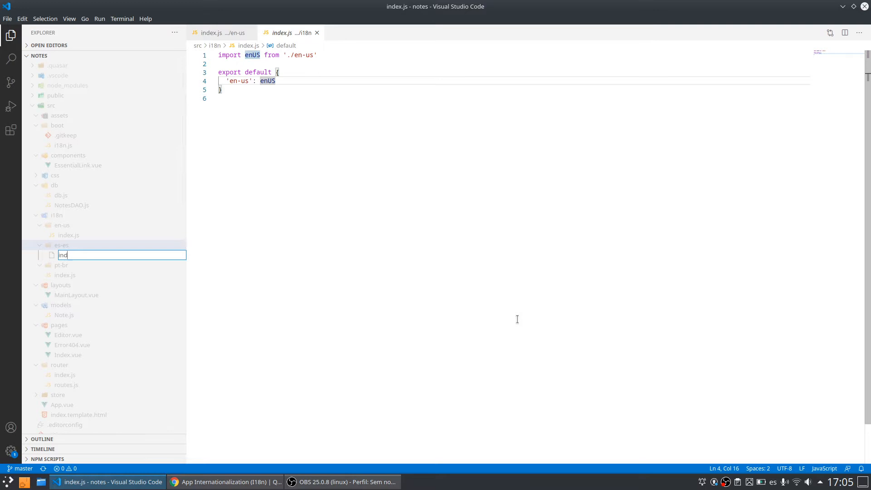
{"action": "type", "text": "index.js"}
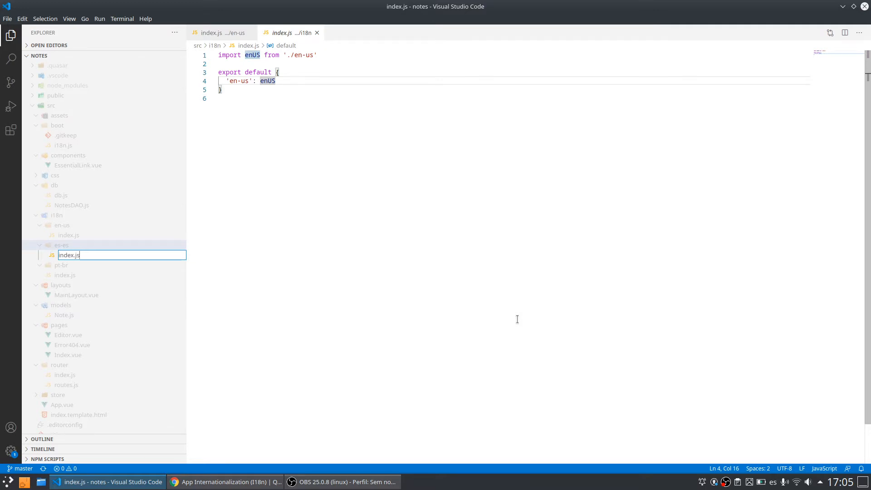
{"action": "key", "text": "Return"}
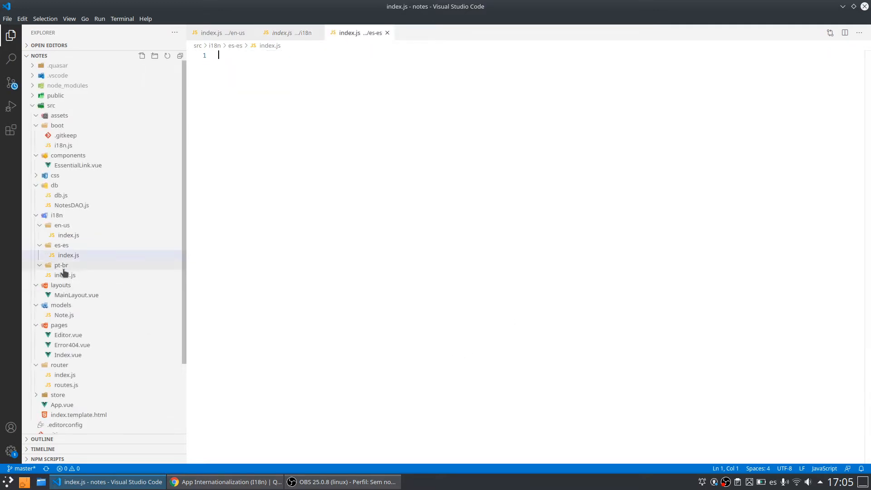
{"action": "right_click", "coordinate": [62, 265]}
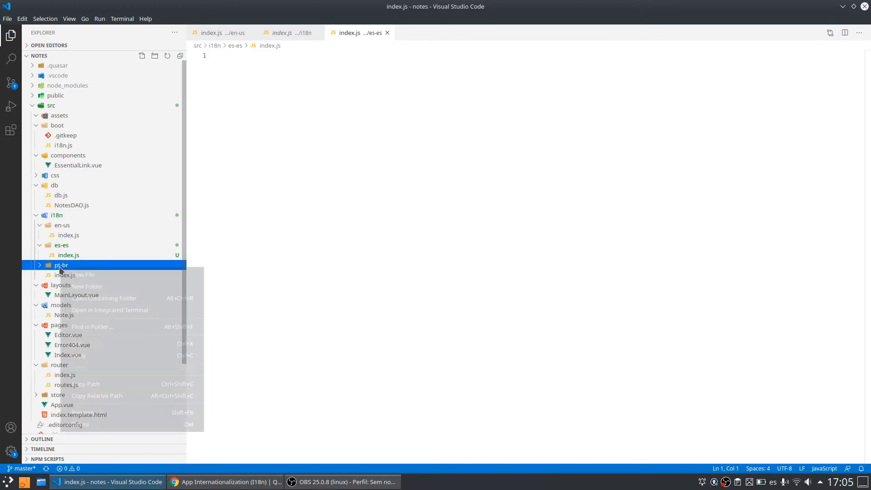
{"action": "left_click", "coordinate": [78, 274]}
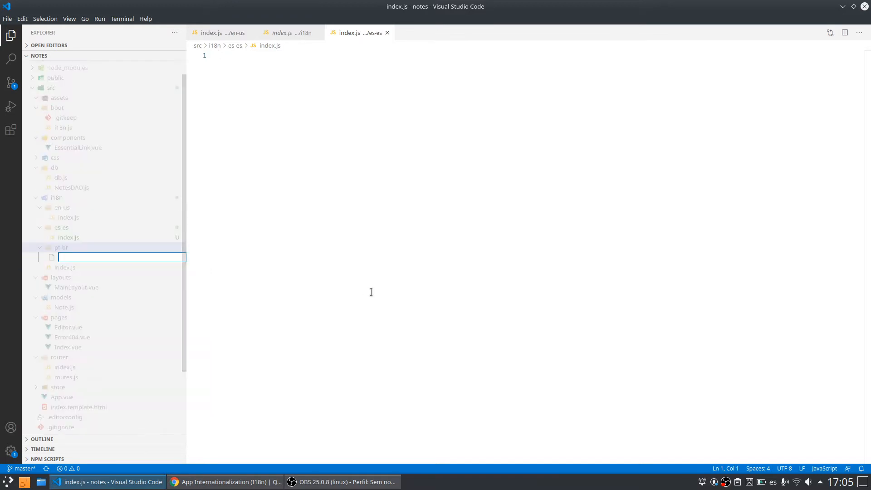
{"action": "type", "text": "index."}
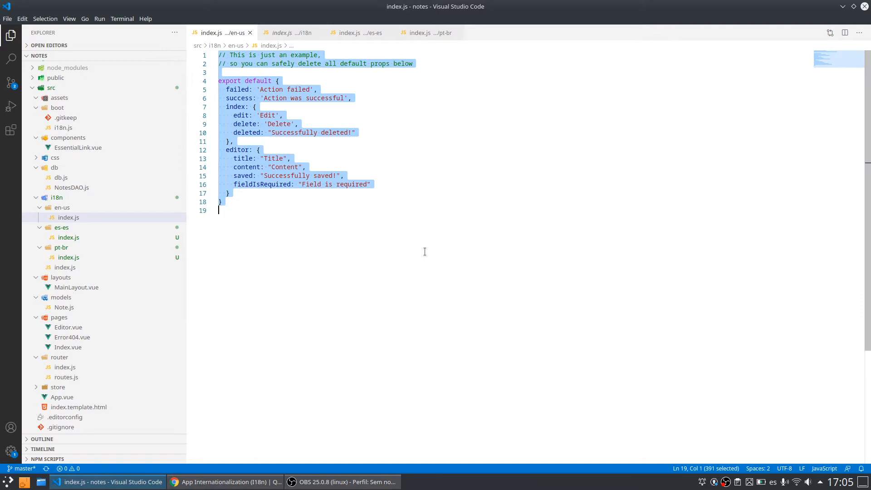
{"action": "mouse_move", "coordinate": [302, 45]}
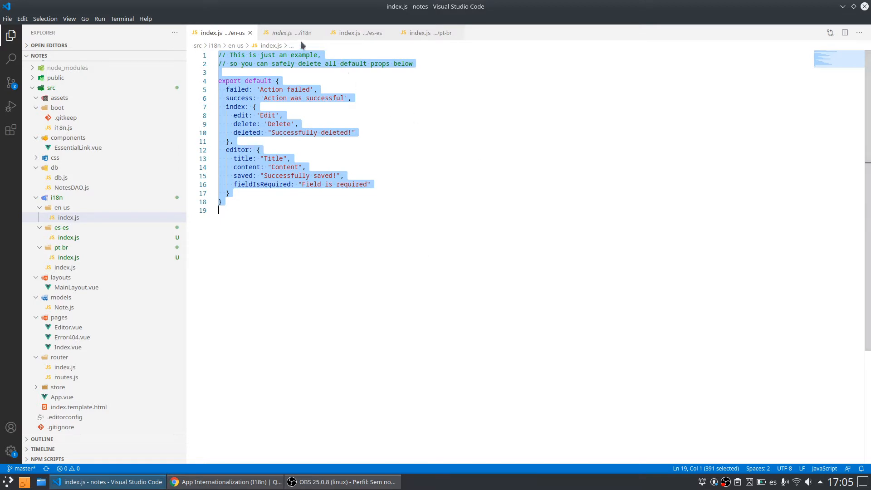
Step: Fill es-es/index.js and pt-br/index.js with Spanish and Portuguese messages, then compare against en-us
{"action": "left_click", "coordinate": [356, 33]}
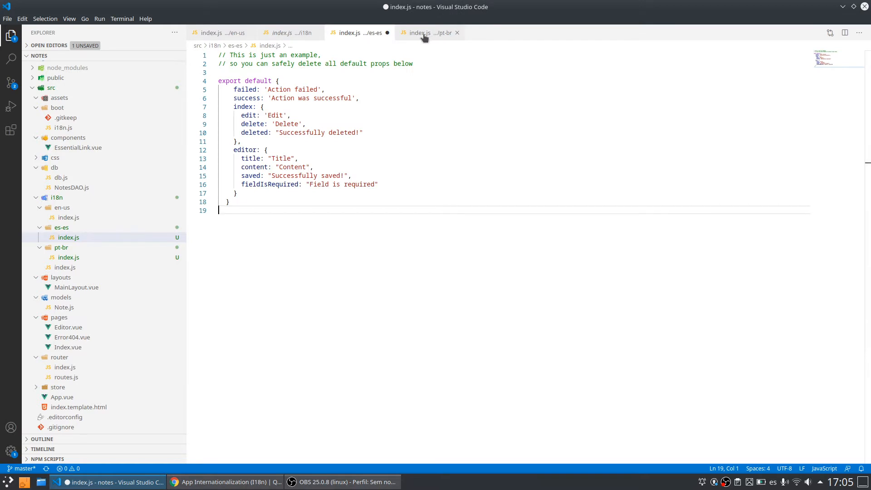
{"action": "left_click", "coordinate": [420, 33]}
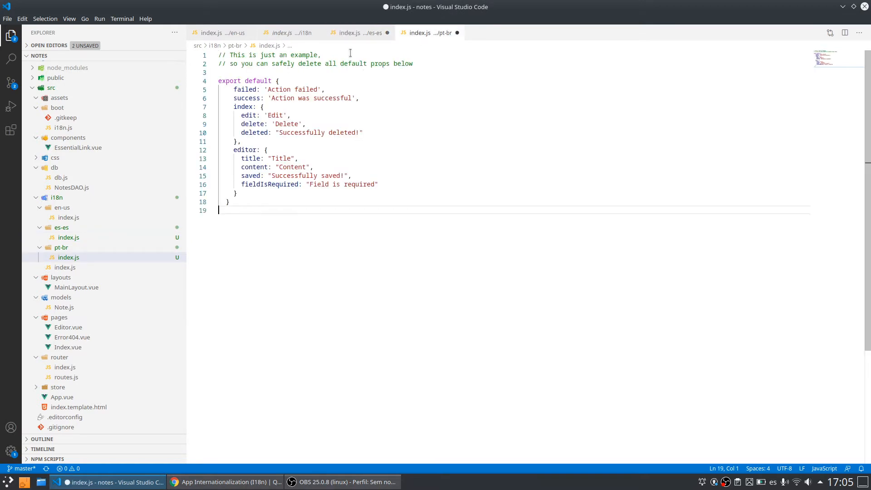
{"action": "mouse_move", "coordinate": [359, 33]}
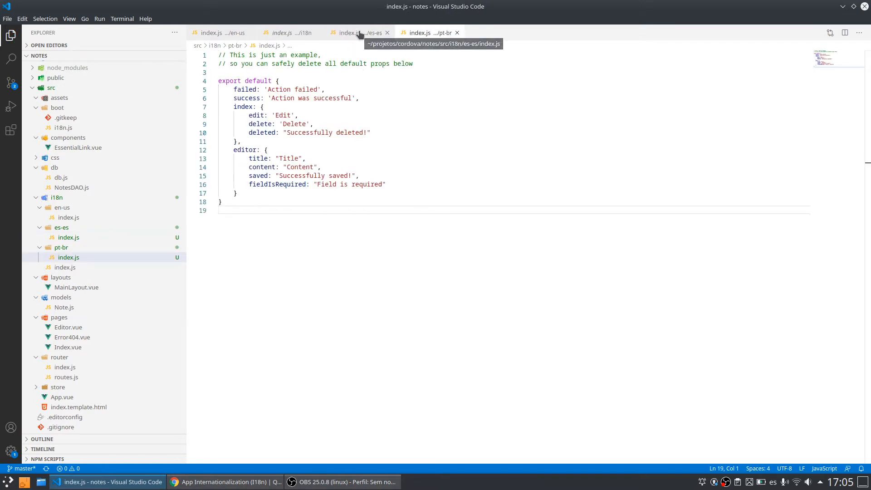
{"action": "left_click", "coordinate": [359, 33]}
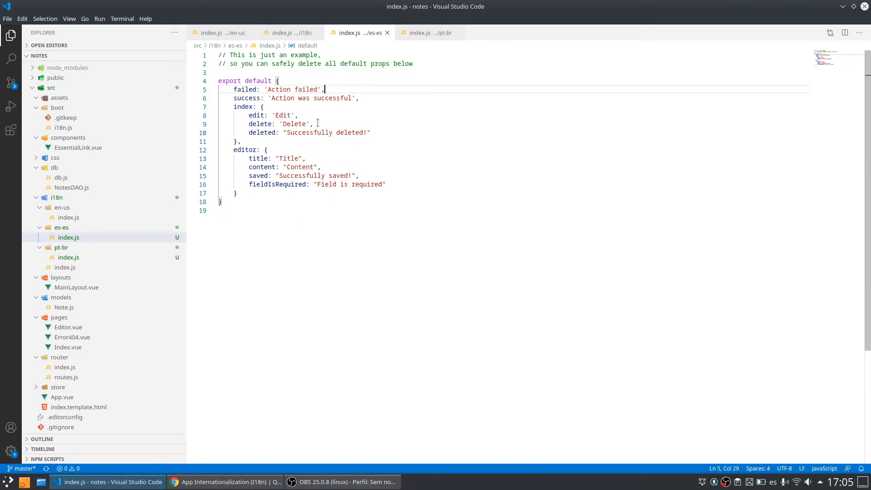
{"action": "mouse_move", "coordinate": [681, 259]}
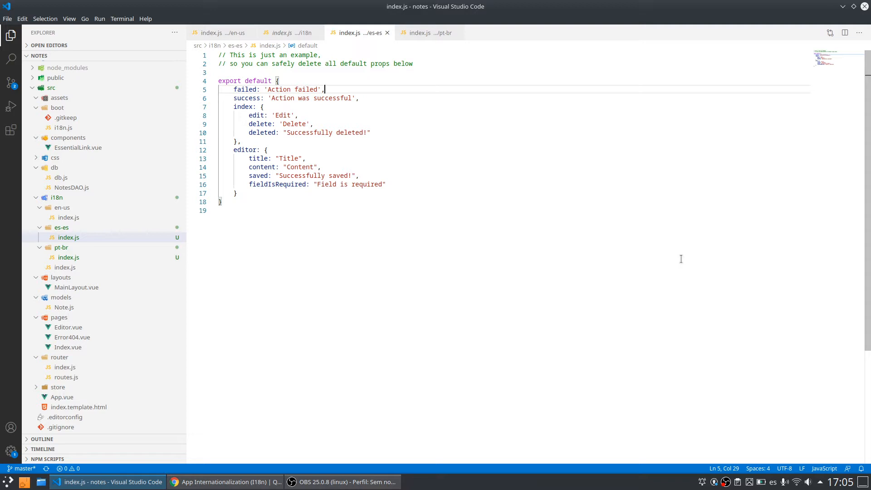
{"action": "mouse_move", "coordinate": [408, 199]}
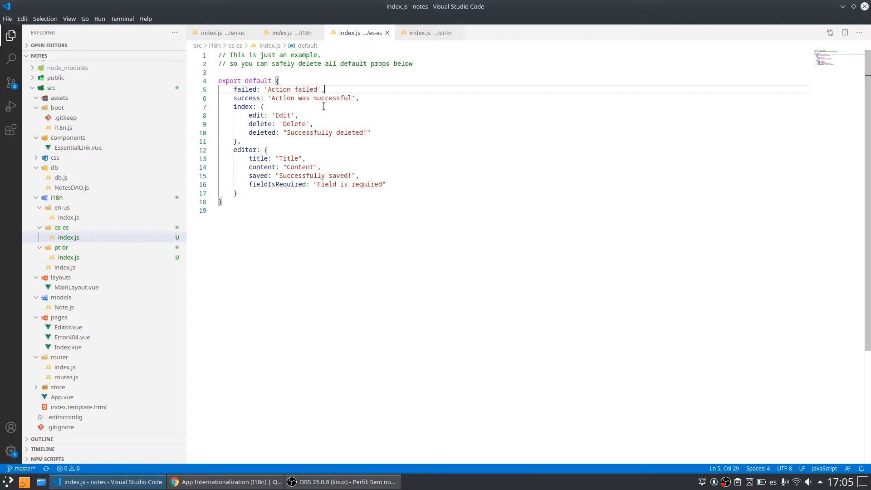
{"action": "left_click", "coordinate": [427, 33]}
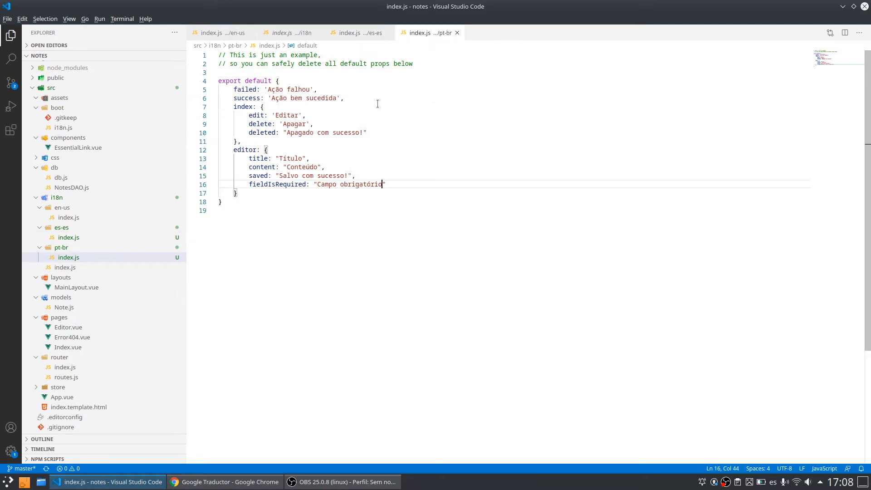
{"action": "left_click", "coordinate": [359, 33]}
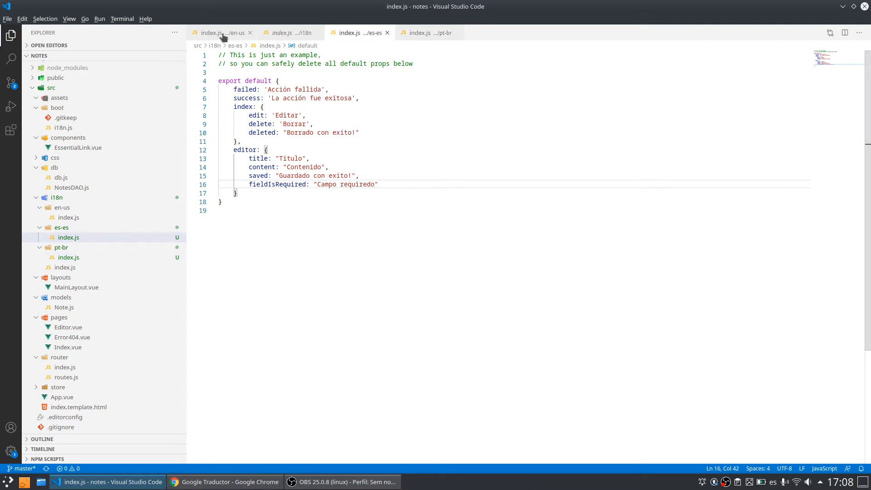
{"action": "left_click", "coordinate": [212, 33]}
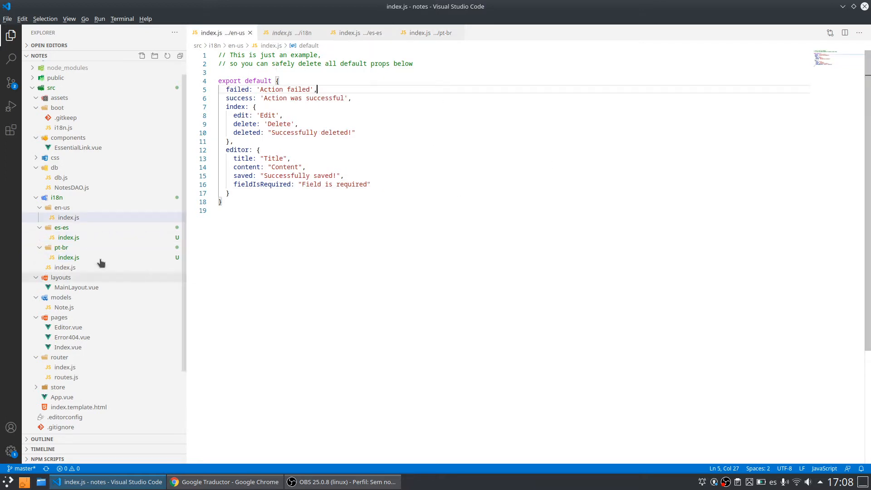
Step: Add ptBR and esES imports pointing at the pt-br and es-es folders in the i18n index
{"action": "left_click", "coordinate": [68, 217]}
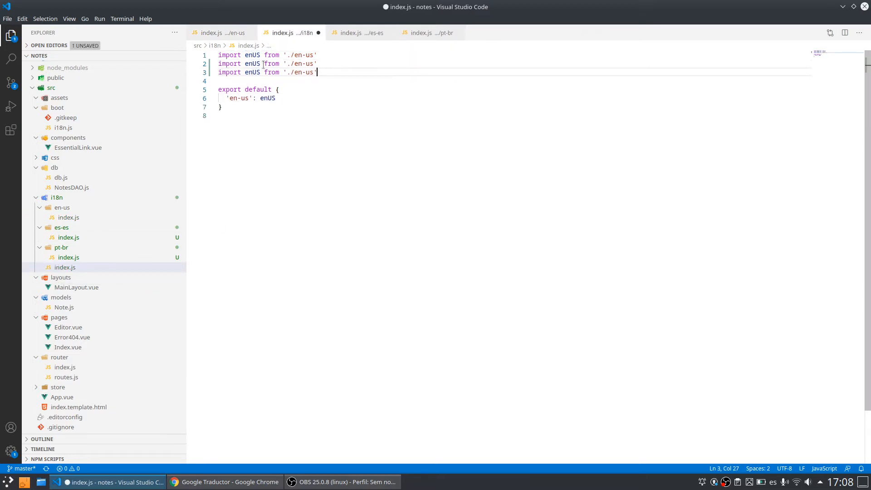
{"action": "left_click", "coordinate": [248, 63]}
{"action": "type", "text": "p"}
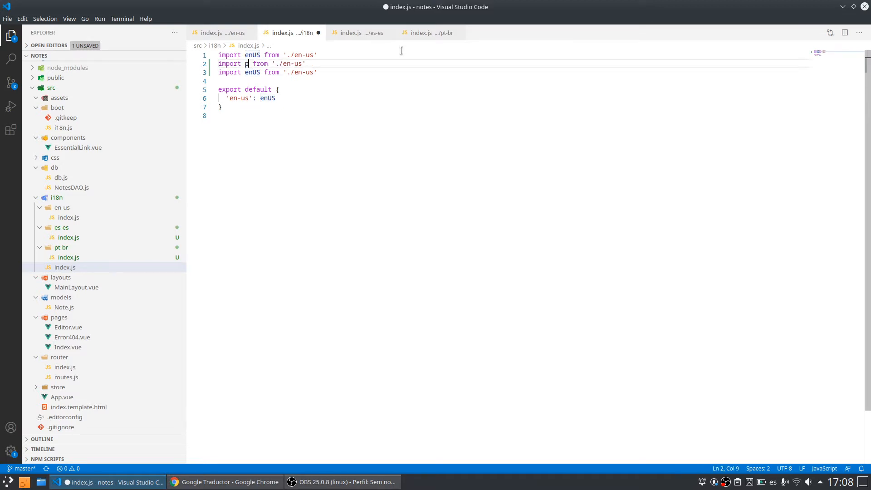
{"action": "type", "text": "t"}
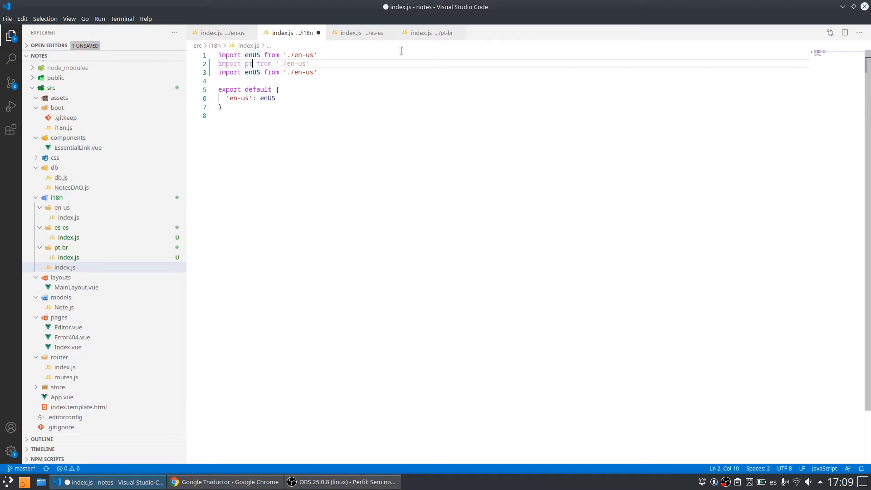
{"action": "type", "text": "BR"}
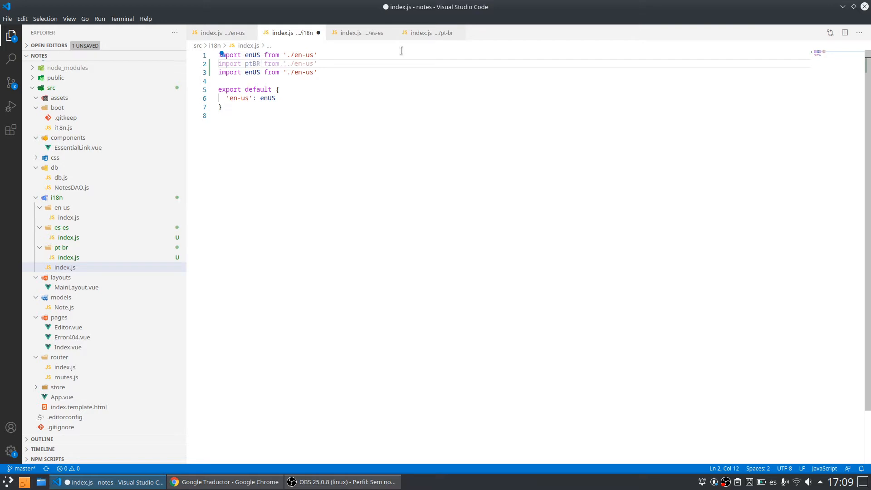
{"action": "double_click", "coordinate": [303, 63]}
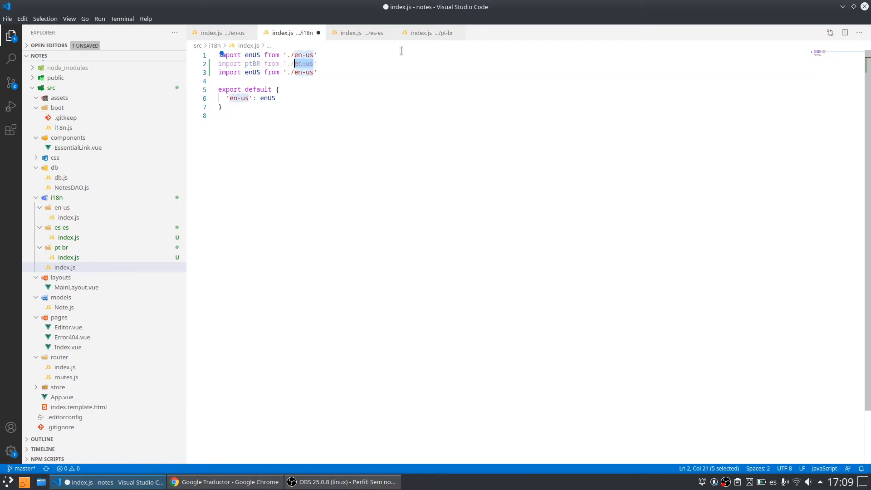
{"action": "type", "text": "pt-br"}
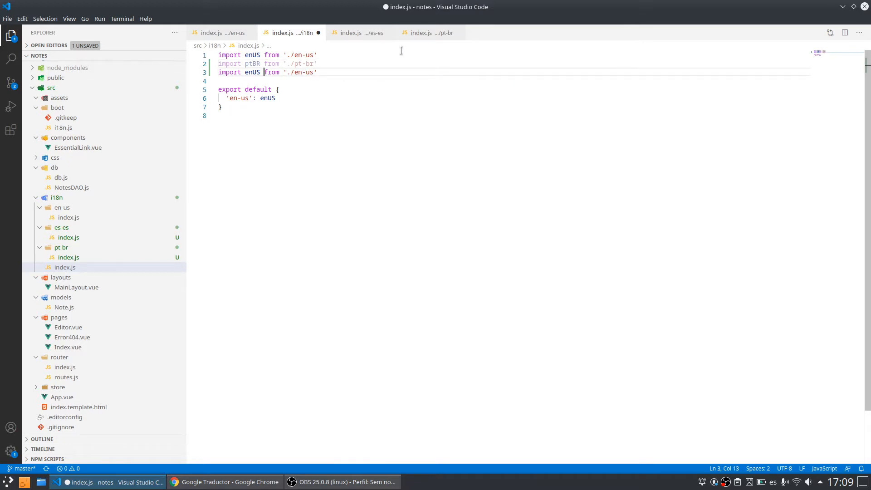
{"action": "key", "text": "BackSpace"}
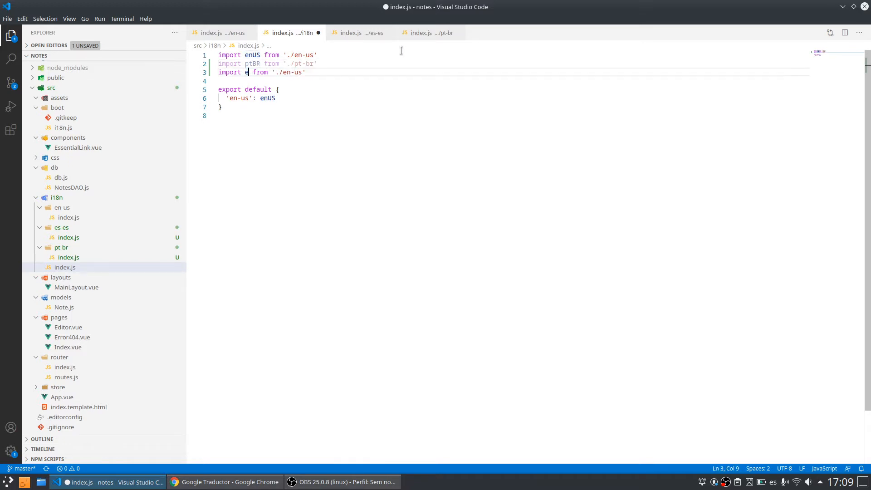
{"action": "type", "text": "sEs"}
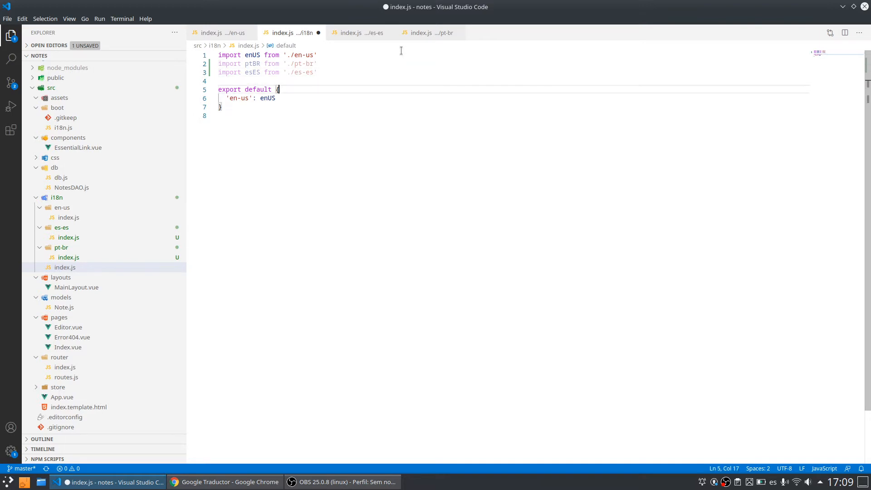
Step: Register the new locales in the export default alongside en-us
{"action": "type", "text": ","}
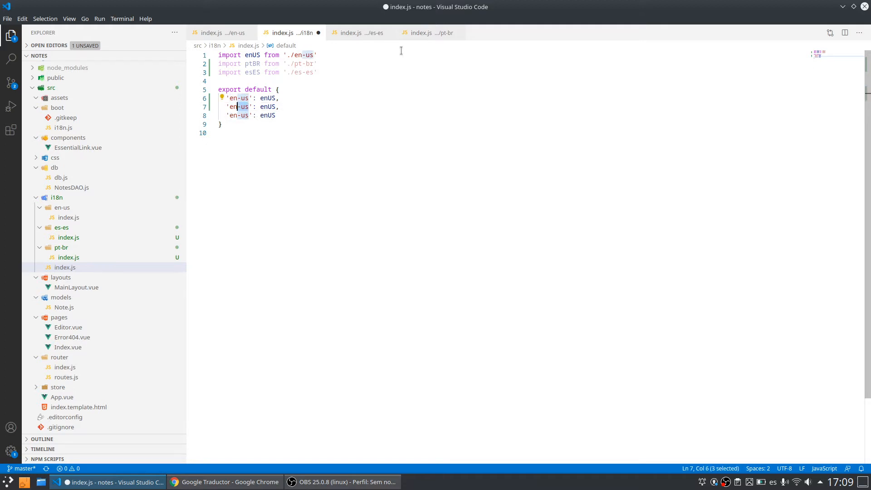
{"action": "type", "text": "pt-"}
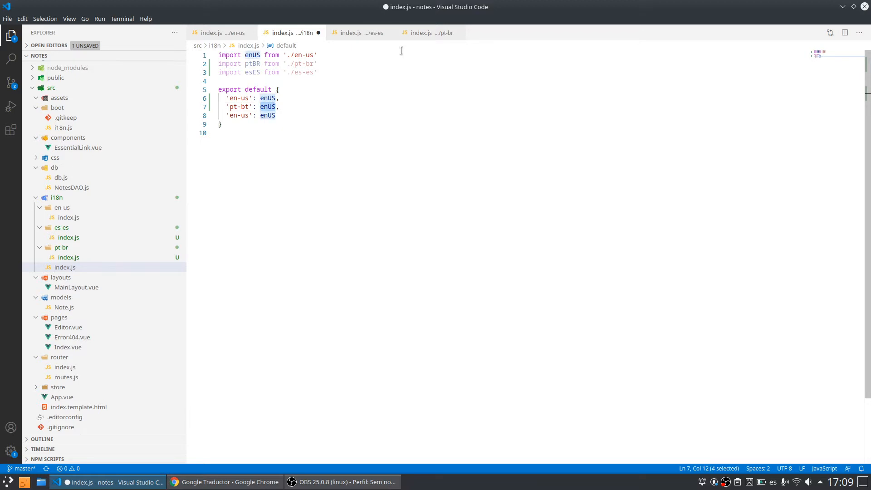
{"action": "type", "text": "ptBR"}
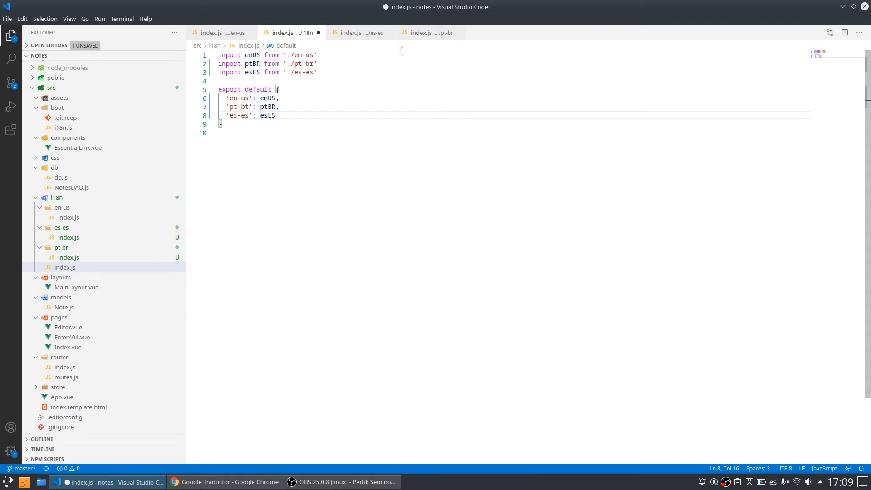
Step: Save the locale index and set boot/i18n.js locale and fallback locale to pt-br
{"action": "key", "text": "ctrl+s"}
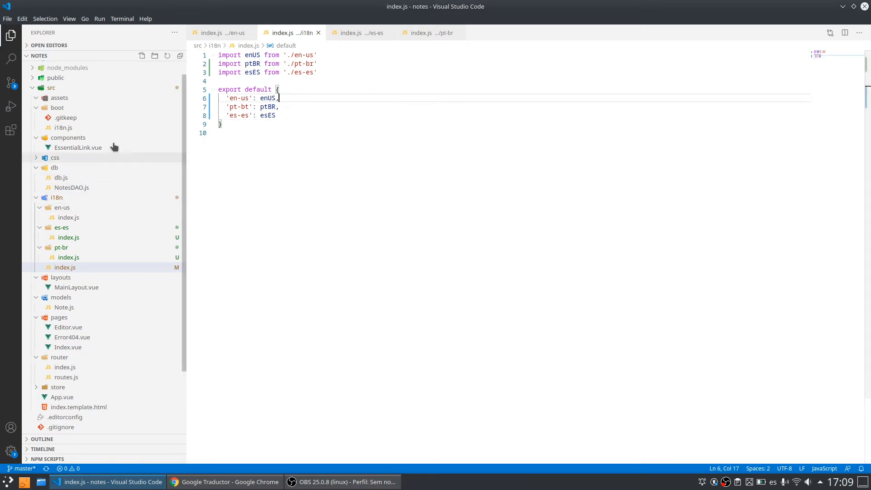
{"action": "mouse_move", "coordinate": [65, 135]}
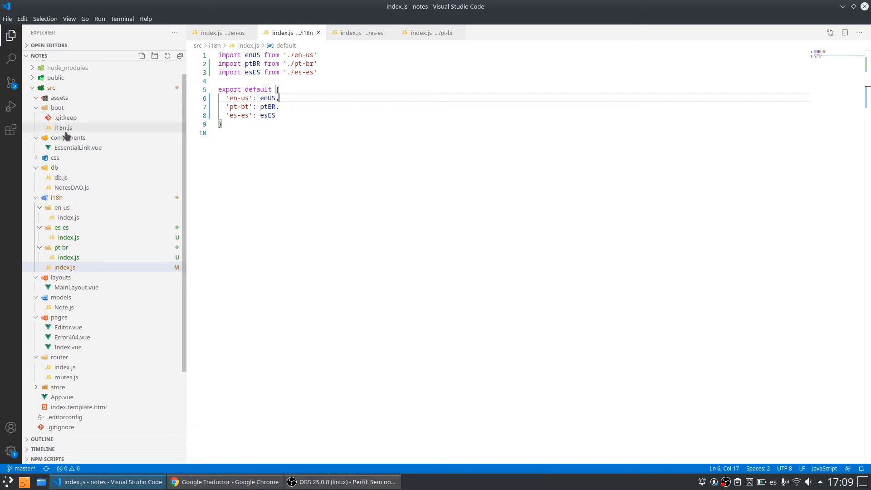
{"action": "left_click", "coordinate": [63, 127]}
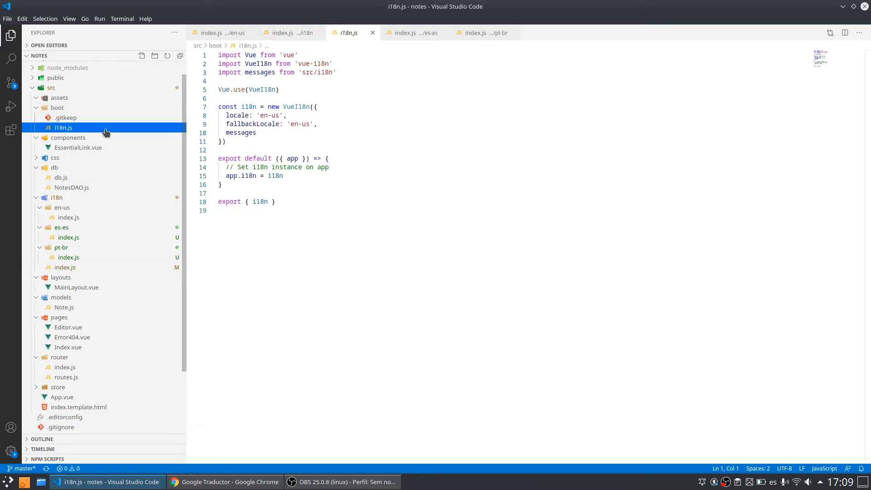
{"action": "double_click", "coordinate": [263, 115]}
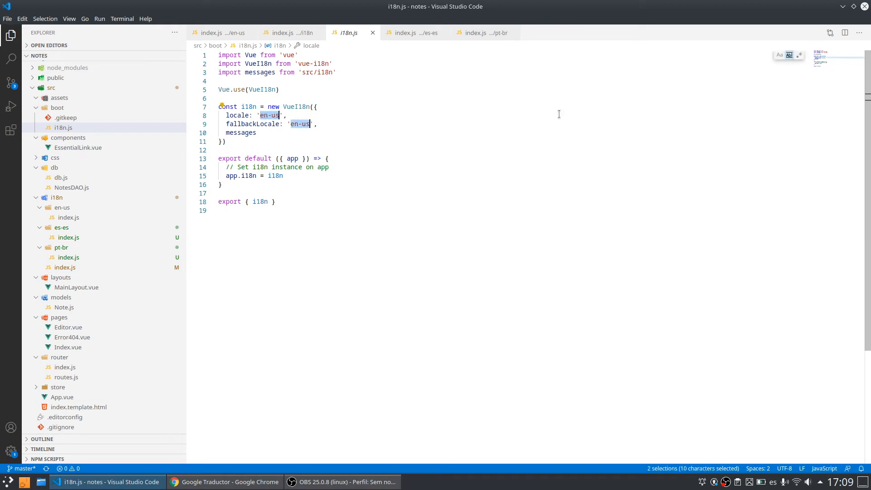
{"action": "type", "text": "pt-br"}
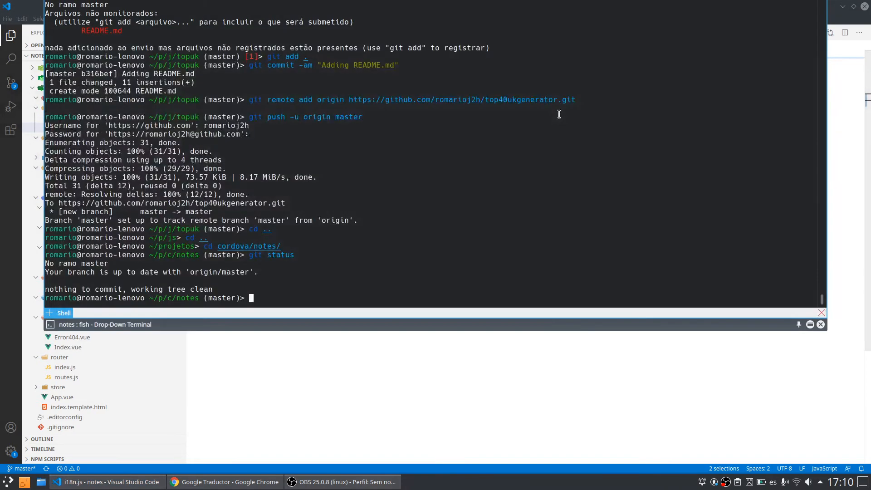
Step: Run git status in the notes project from the drop-down terminal
{"action": "type", "text": "git status"}
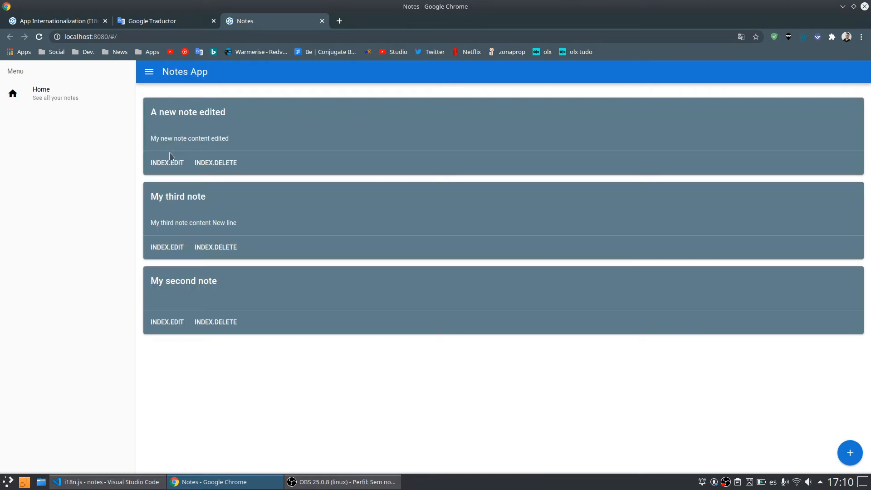
{"action": "mouse_move", "coordinate": [453, 132]}
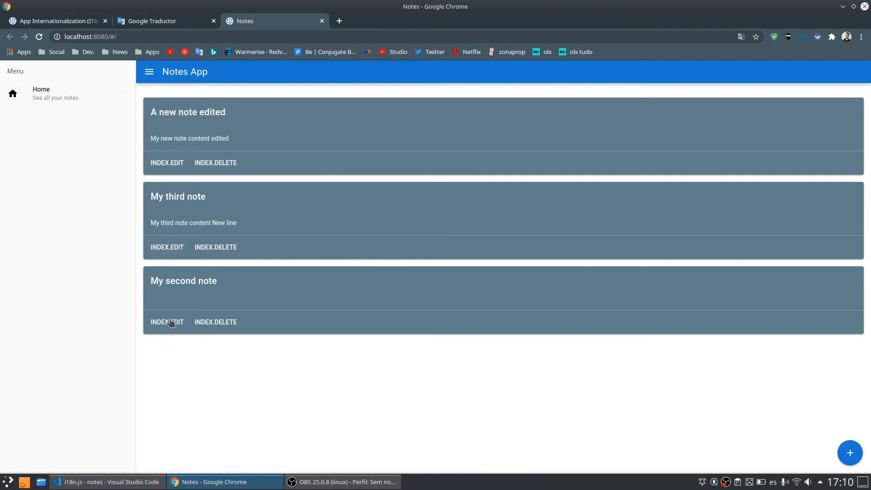
{"action": "mouse_move", "coordinate": [341, 262]}
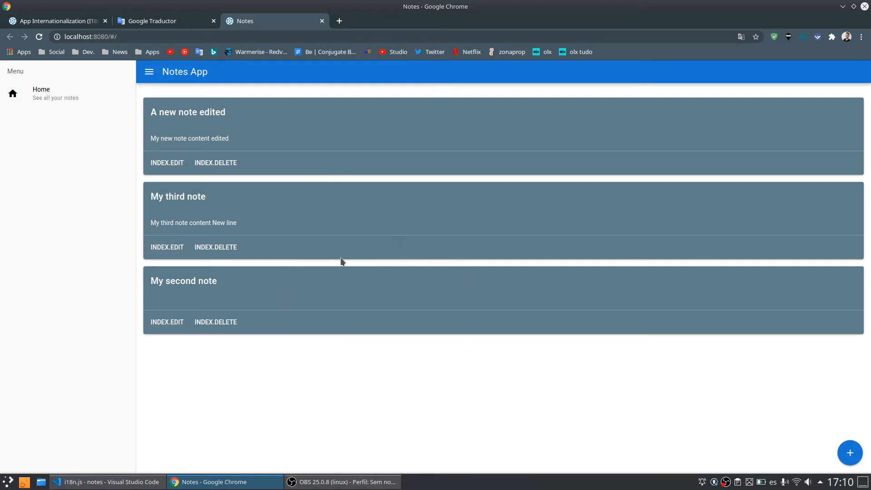
Step: Check the Chrome console warnings, correct the 'pt-bt' key to 'pt-br', and return to the Notes app
{"action": "key", "text": "F12"}
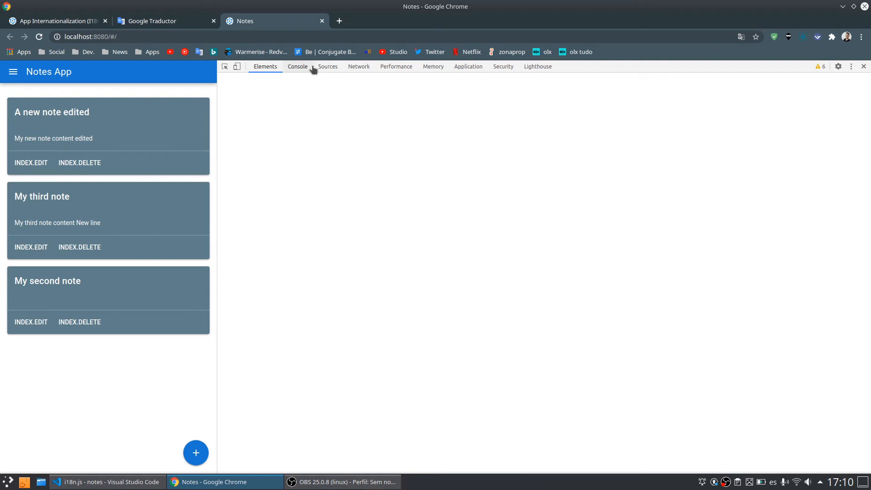
{"action": "left_click", "coordinate": [297, 66]}
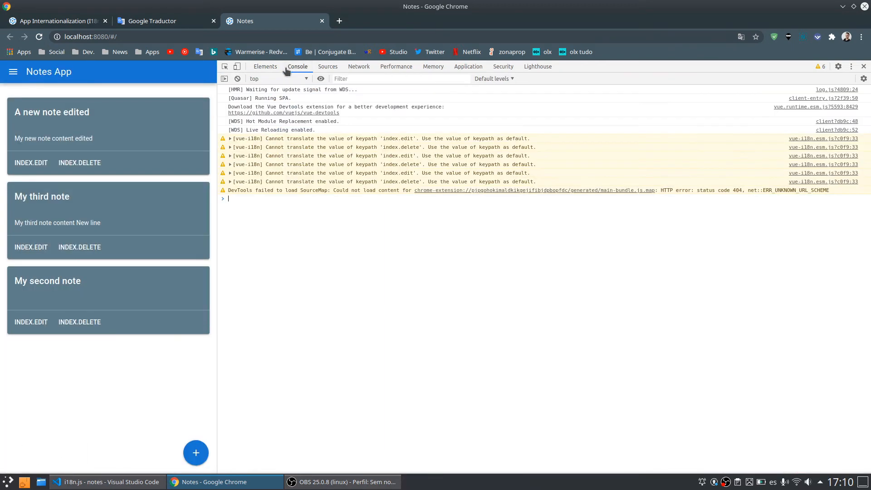
{"action": "mouse_move", "coordinate": [836, 147]}
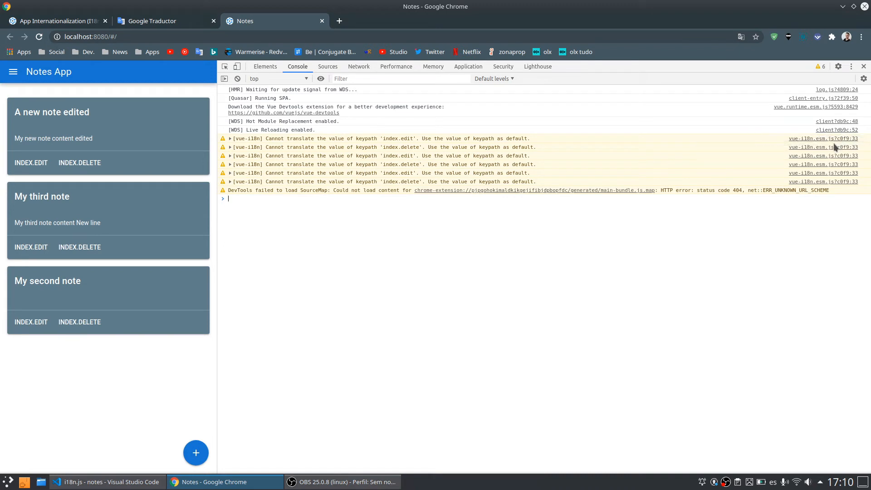
{"action": "mouse_move", "coordinate": [241, 252]}
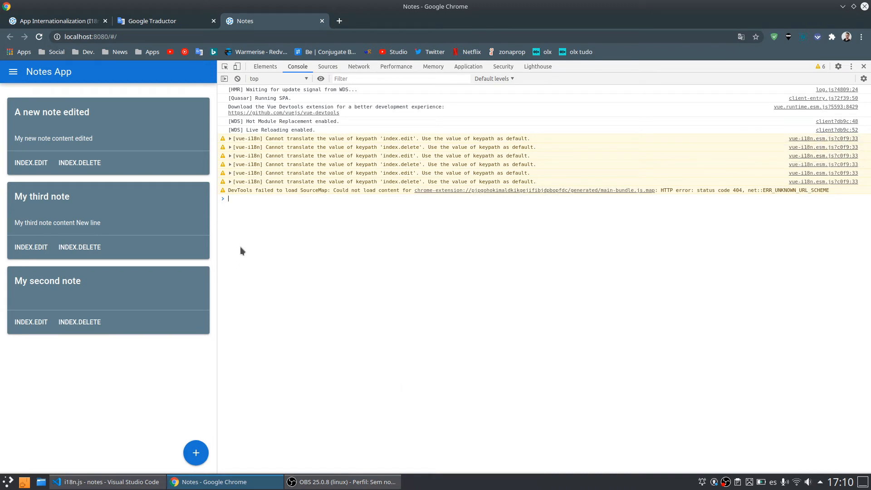
{"action": "mouse_move", "coordinate": [276, 248]}
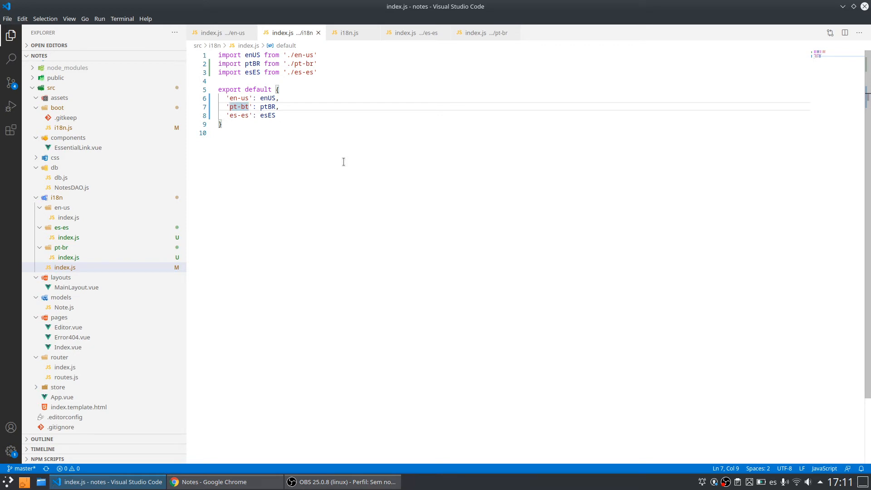
{"action": "type", "text": "r"}
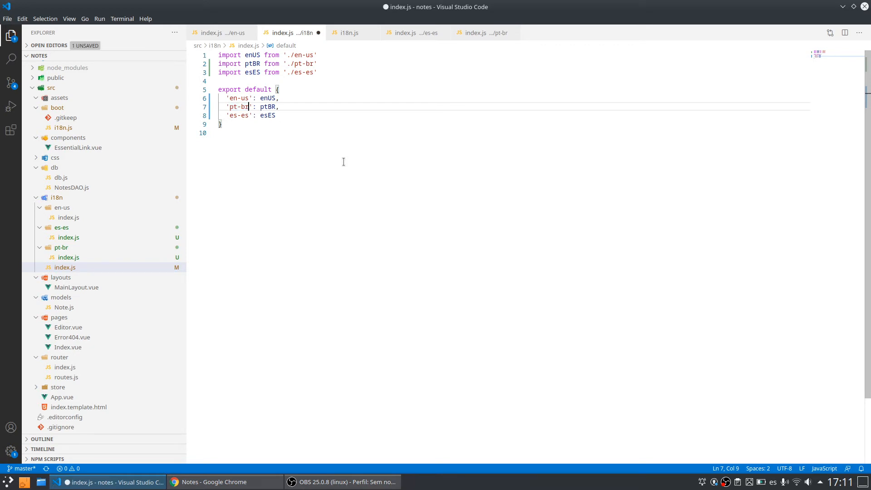
{"action": "left_click", "coordinate": [190, 482]}
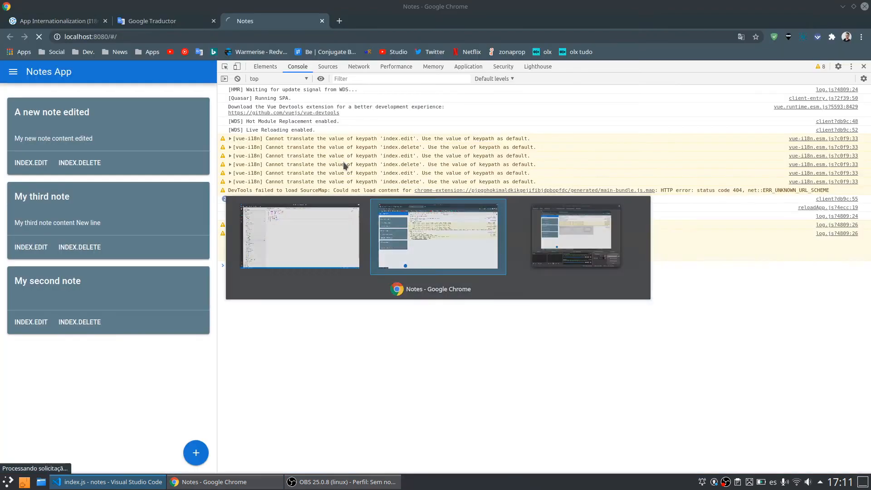
Step: Confirm the Notes app shows EDITAR and APAGAR buttons, then return to the editor
{"action": "left_click", "coordinate": [39, 37]}
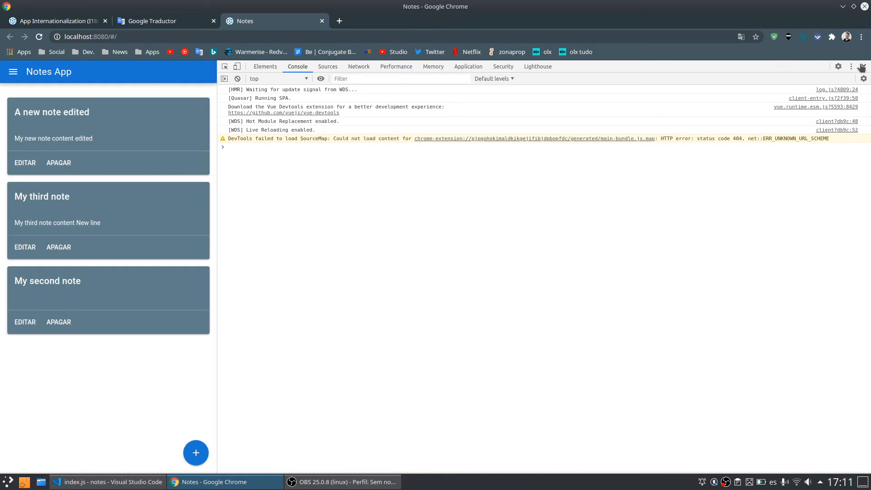
{"action": "left_click", "coordinate": [862, 66]}
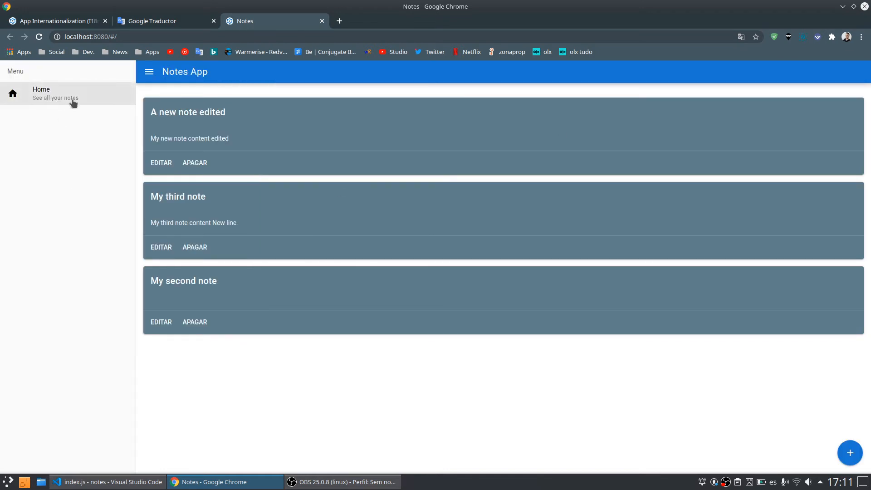
{"action": "mouse_move", "coordinate": [41, 94]}
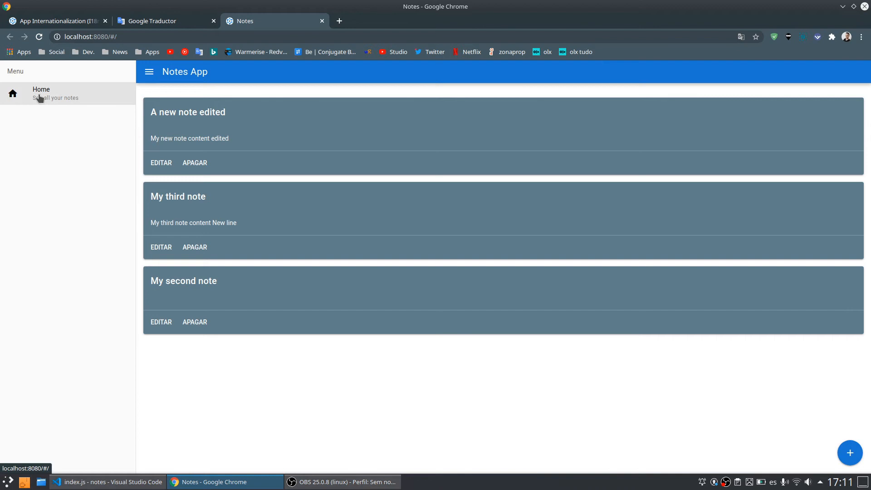
{"action": "mouse_move", "coordinate": [346, 363]}
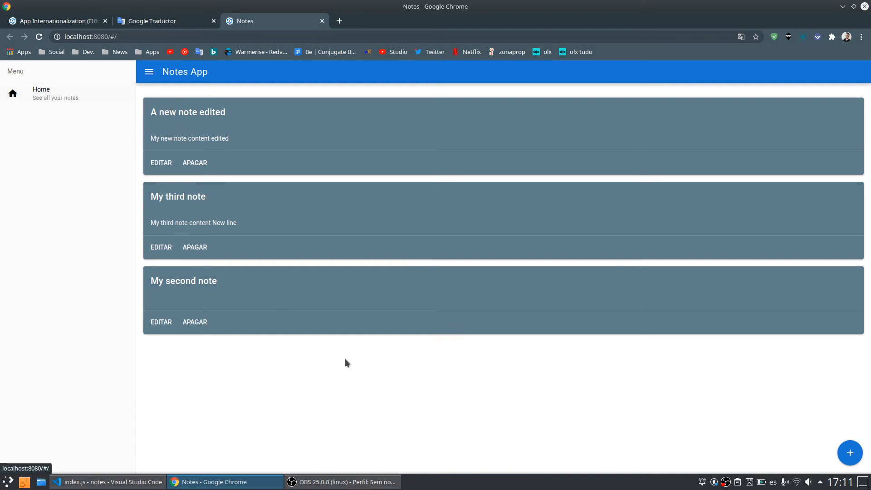
{"action": "left_click", "coordinate": [106, 482]}
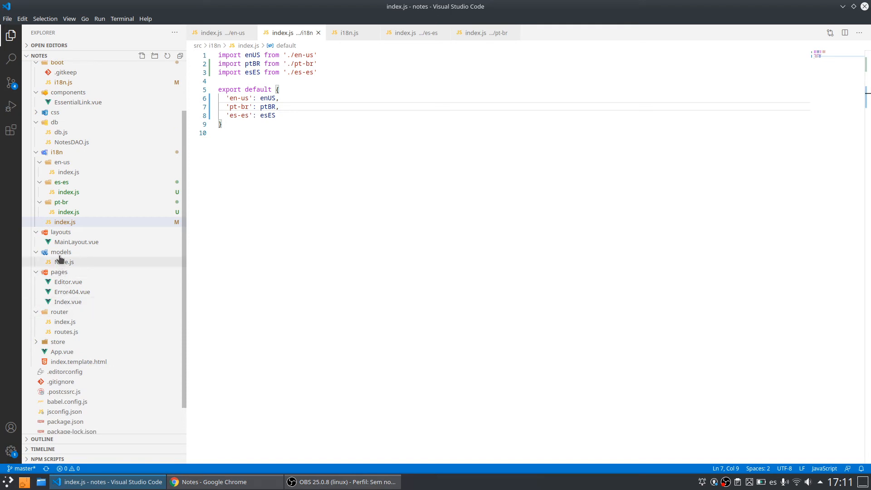
Step: Locate the Home link in MainLayout.vue and remove its hard-coded 'See all your notes' caption
{"action": "left_click", "coordinate": [77, 241]}
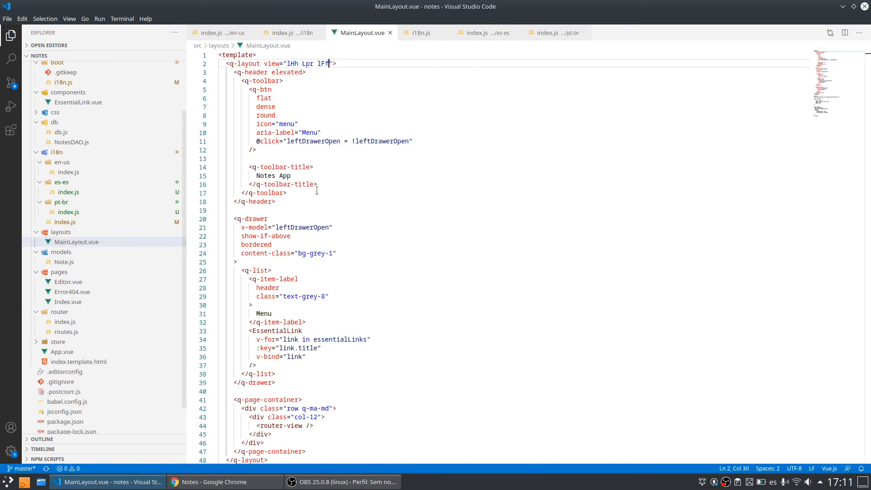
{"action": "scroll", "scroll_direction": "down", "scroll_amount": 3}
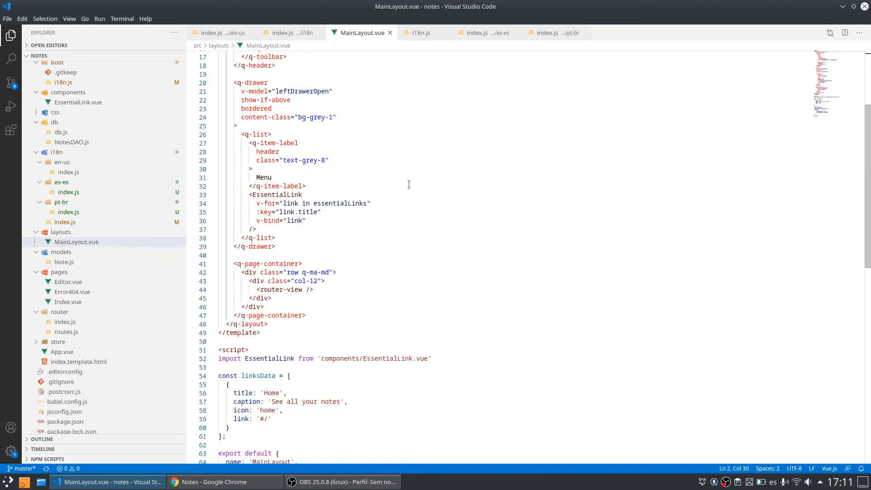
{"action": "scroll", "scroll_direction": "down", "scroll_amount": 3}
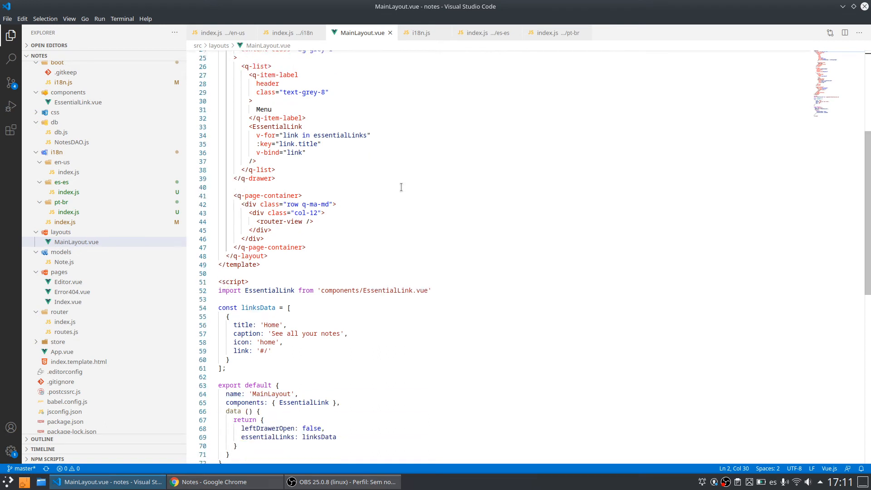
{"action": "scroll", "scroll_direction": "up", "scroll_amount": 3}
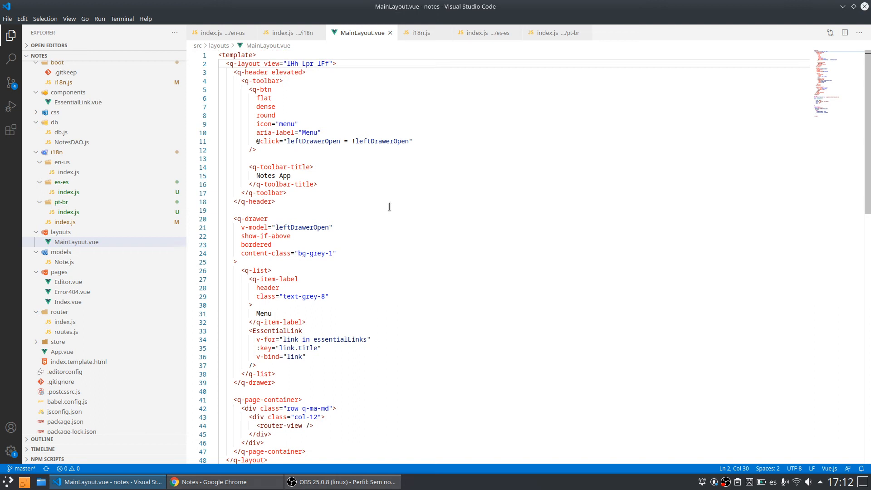
{"action": "scroll", "scroll_direction": "down", "scroll_amount": 3}
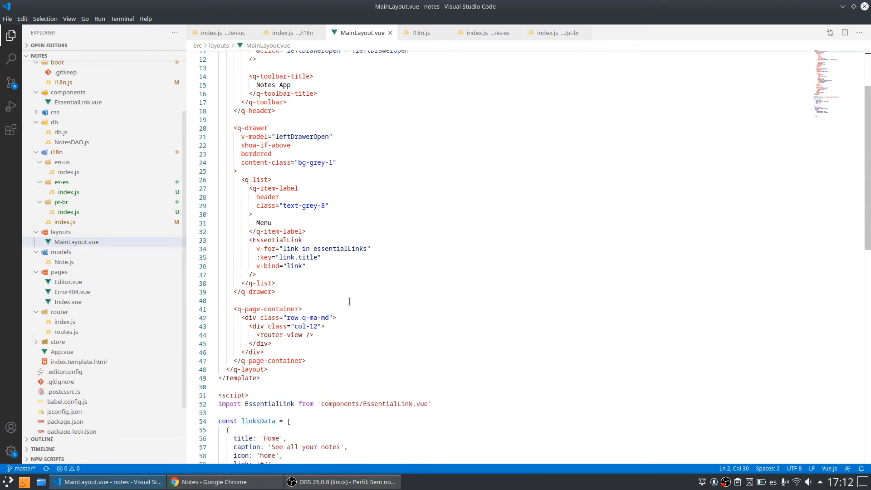
{"action": "scroll", "scroll_direction": "down", "scroll_amount": 3}
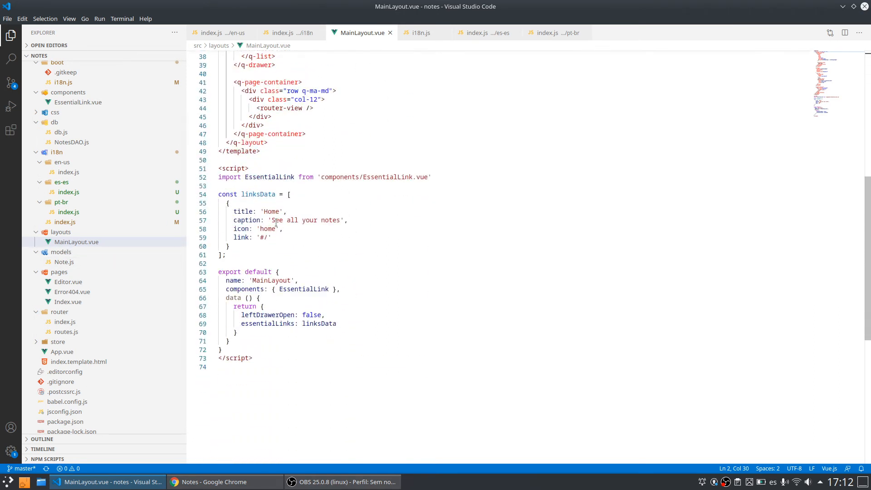
{"action": "double_click", "coordinate": [309, 220]}
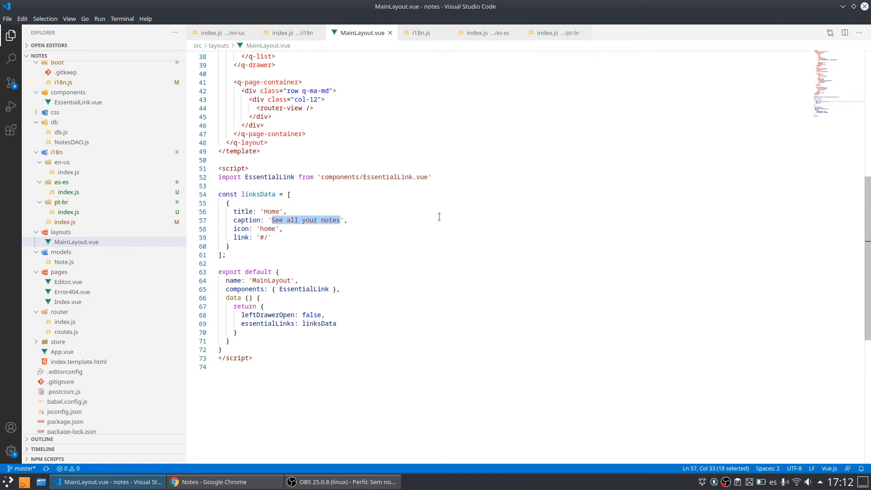
{"action": "left_click", "coordinate": [266, 211]}
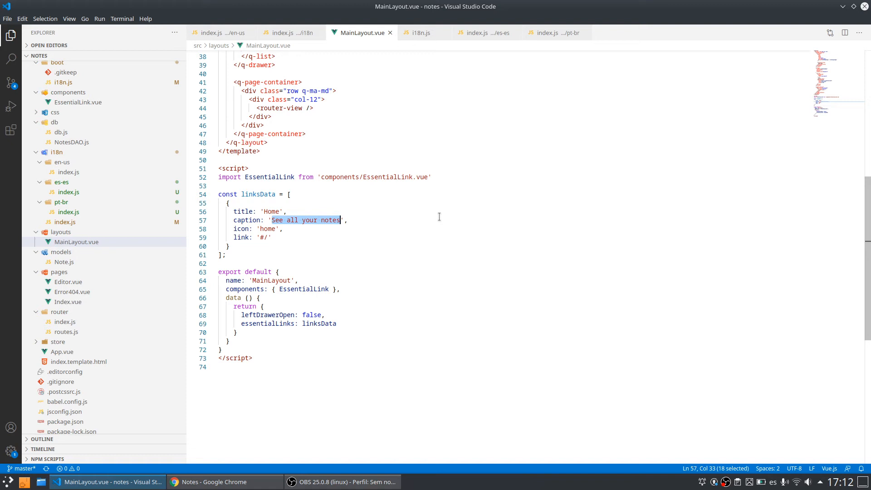
{"action": "key", "text": "Delete"}
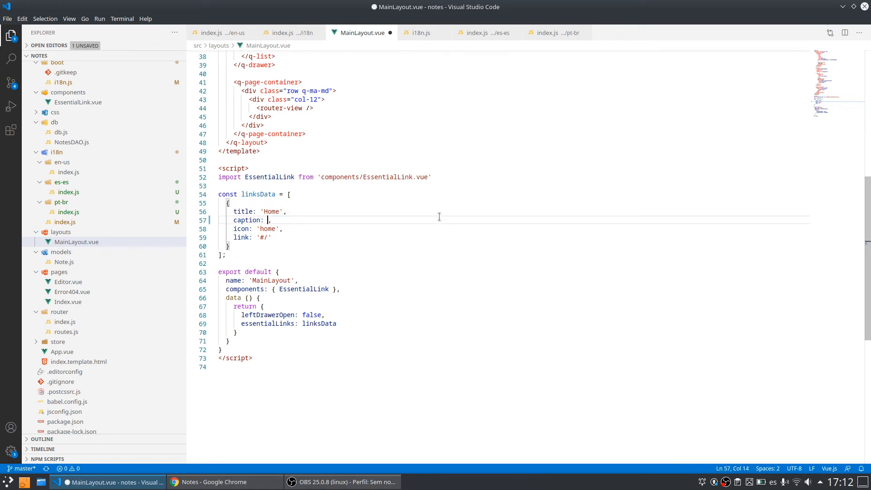
Step: Set the Home caption to this.$t('layout.home.caption')
{"action": "type", "text": "this."}
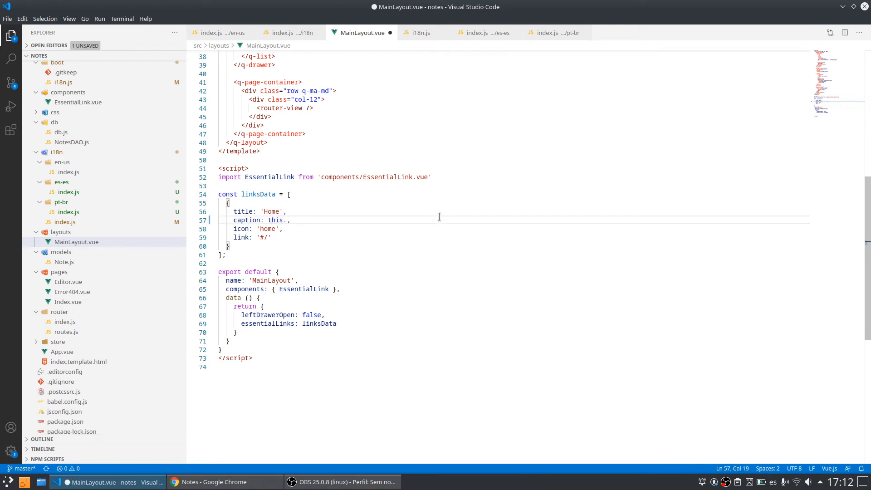
{"action": "type", "text": "$t()"}
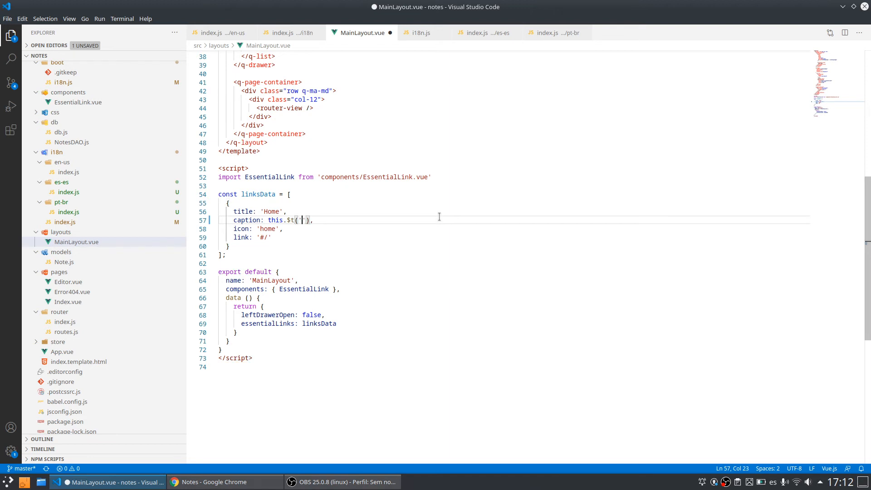
{"action": "type", "text": "layout."}
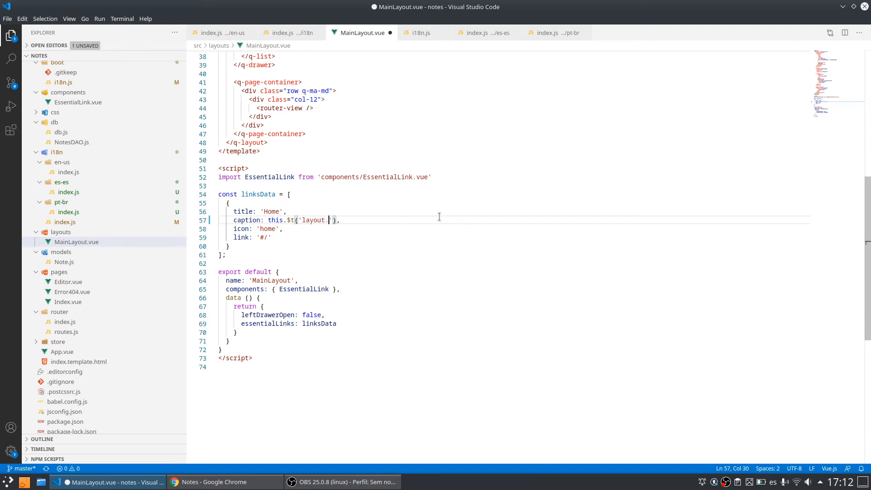
{"action": "type", "text": "home.c"}
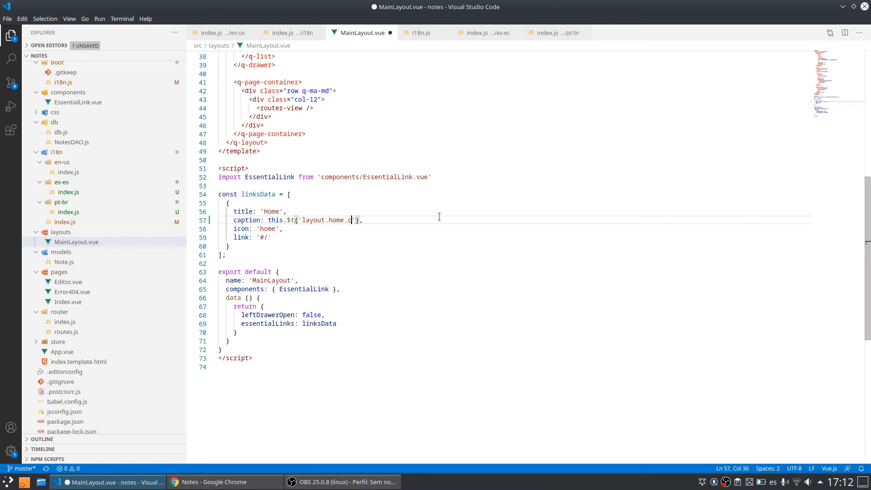
{"action": "type", "text": "atpt"}
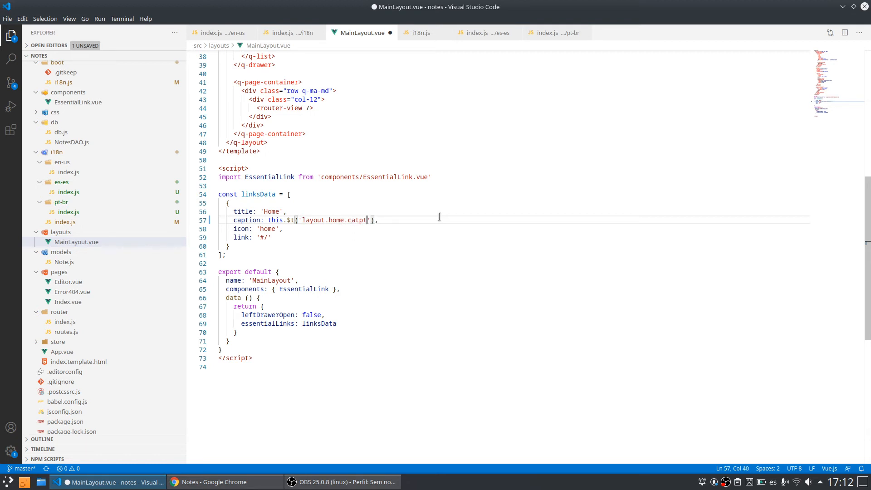
{"action": "type", "text": "ion"}
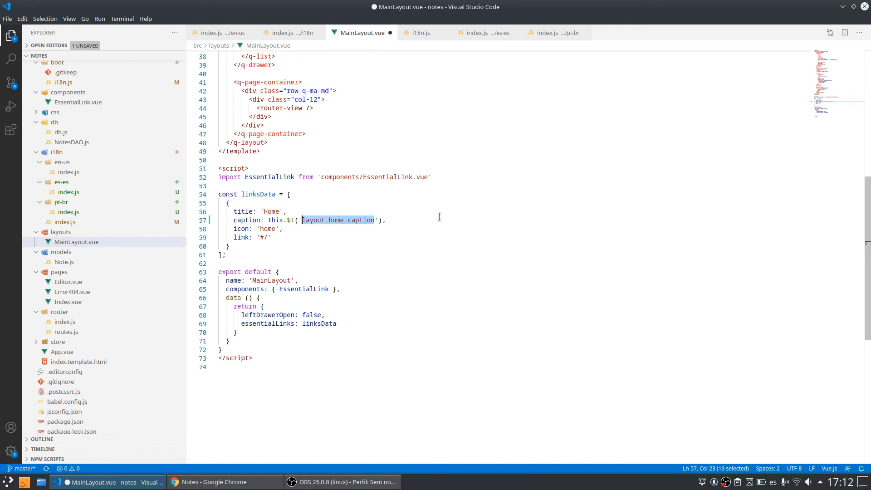
{"action": "left_click", "coordinate": [387, 220]}
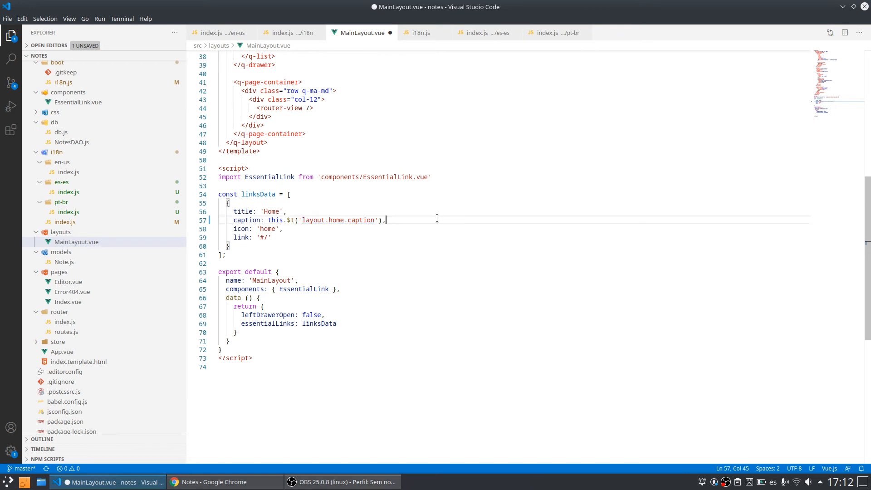
{"action": "left_click", "coordinate": [420, 33]}
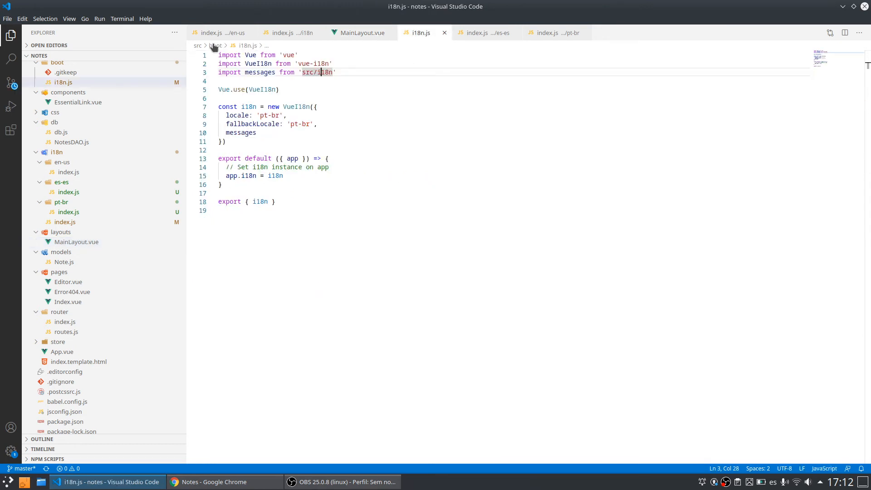
Step: Define layout.home.caption as "See all your notes!" in en-us/index.js
{"action": "left_click", "coordinate": [69, 171]}
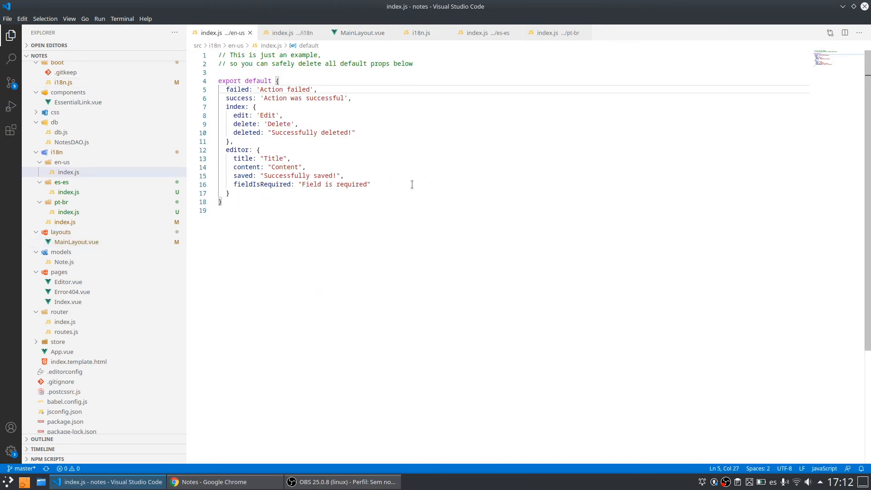
{"action": "type", "text": ","}
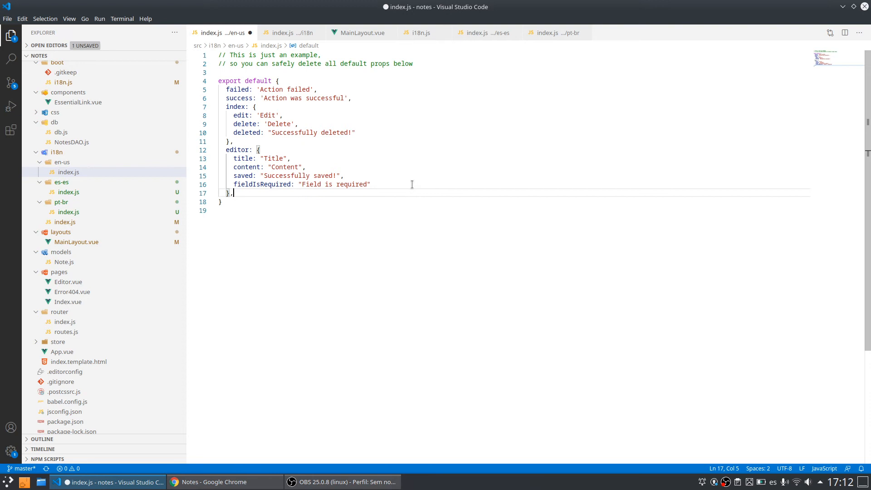
{"action": "type", "text": "layo"}
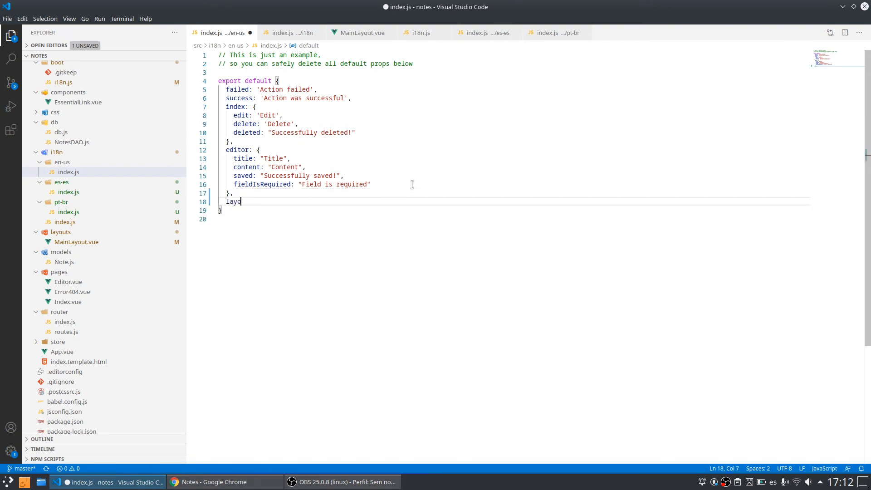
{"action": "type", "text": "ut: {"}
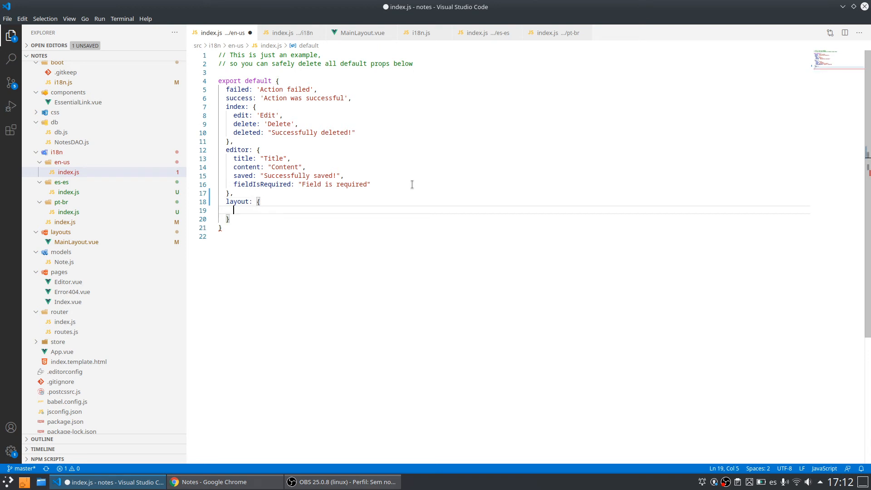
{"action": "type", "text": "home: {"}
{"action": "type", "text": "caption"}
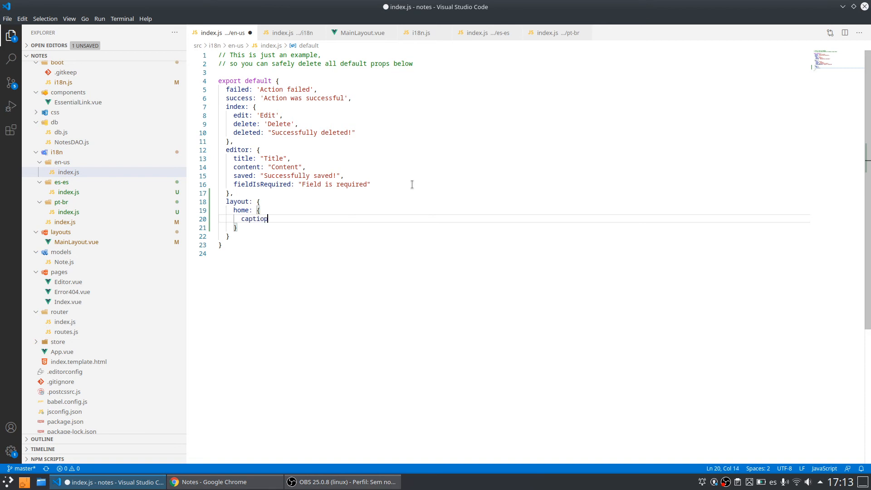
{"action": "type", "text": "\": \""}
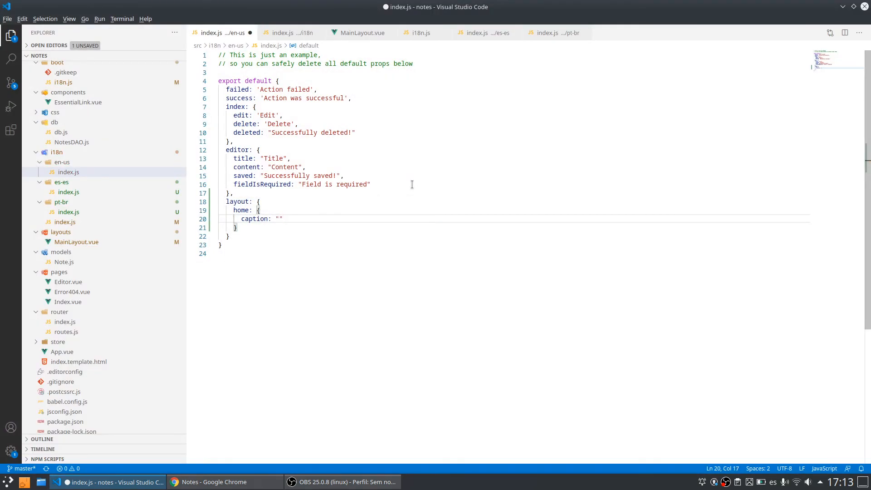
{"action": "type", "text": "See all"}
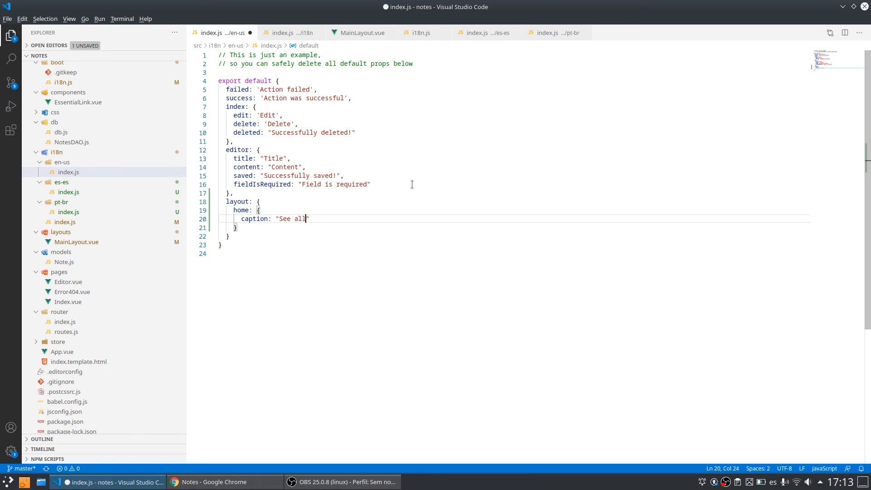
{"action": "type", "text": "your"}
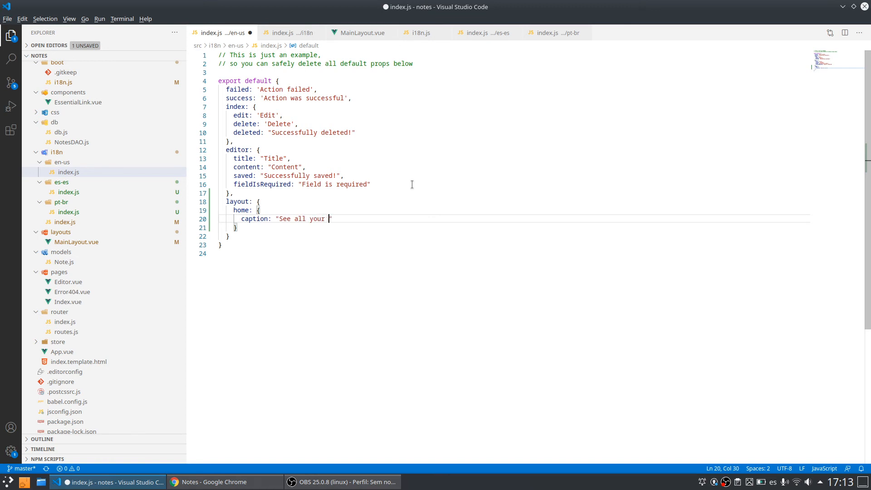
{"action": "type", "text": "notes\""}
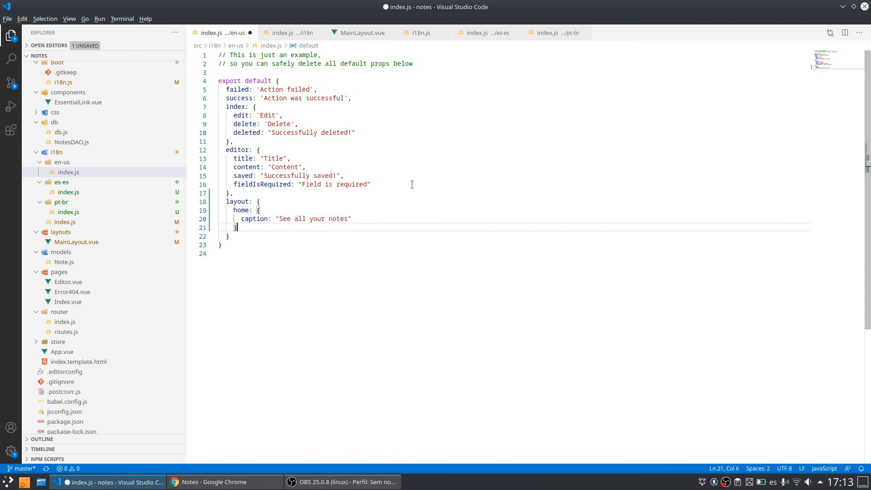
{"action": "type", "text": "!"}
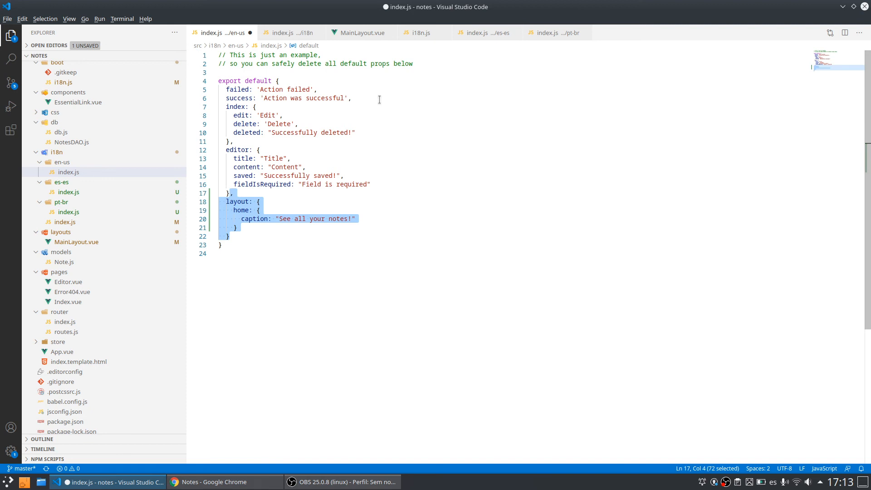
{"action": "left_click", "coordinate": [487, 33]}
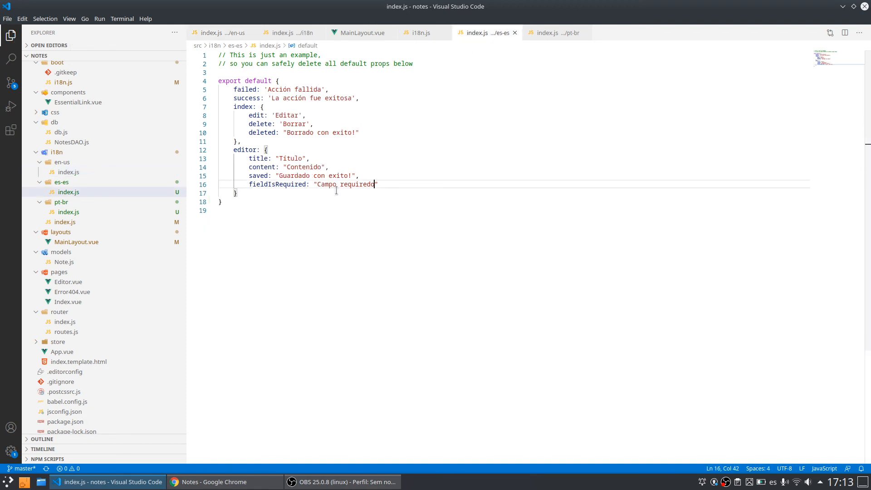
Step: Translate the pt-br Home caption to "Veja todas suas notas!" alongside the Spanish "Vea todas tus notas!"
{"action": "type", "text": ","}
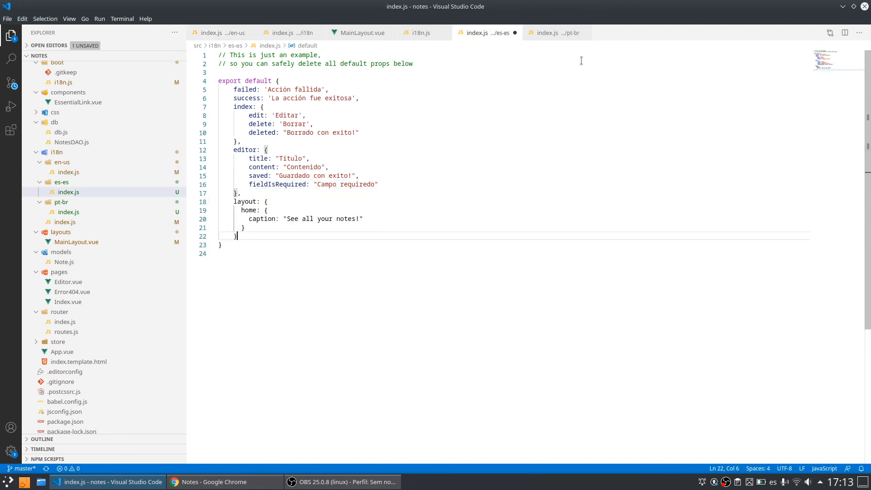
{"action": "left_click", "coordinate": [554, 32]}
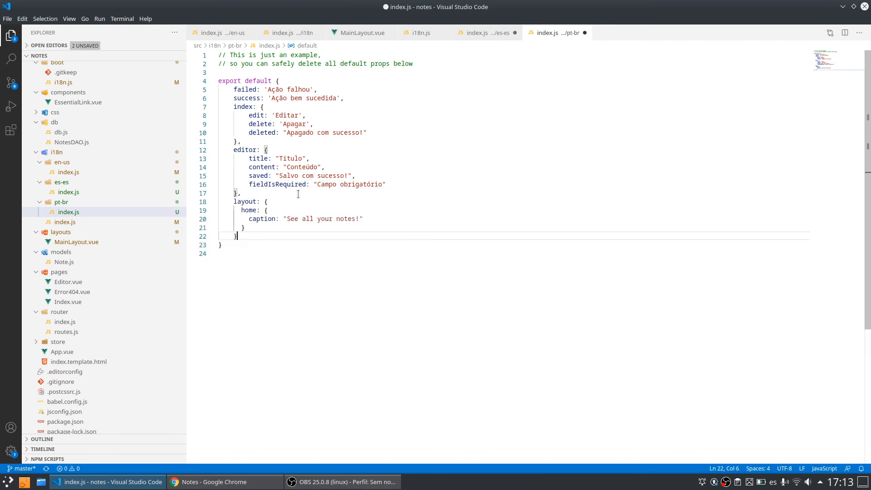
{"action": "left_click", "coordinate": [487, 33]}
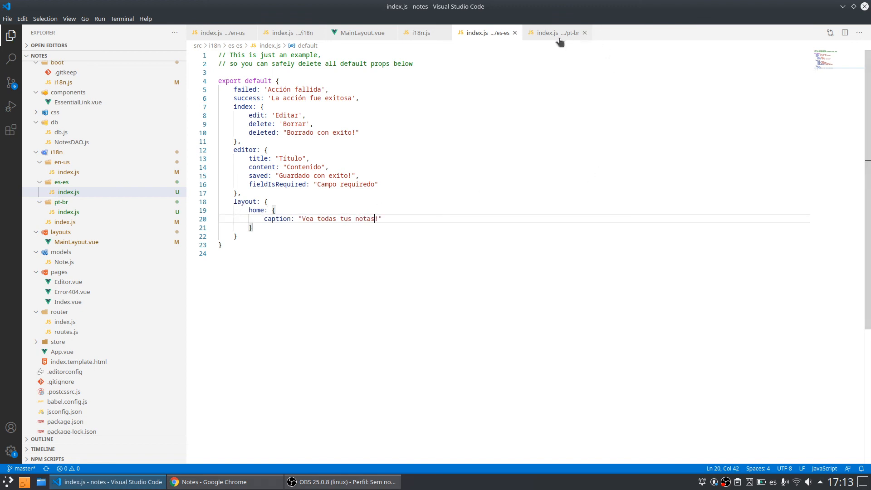
{"action": "left_click", "coordinate": [556, 33]}
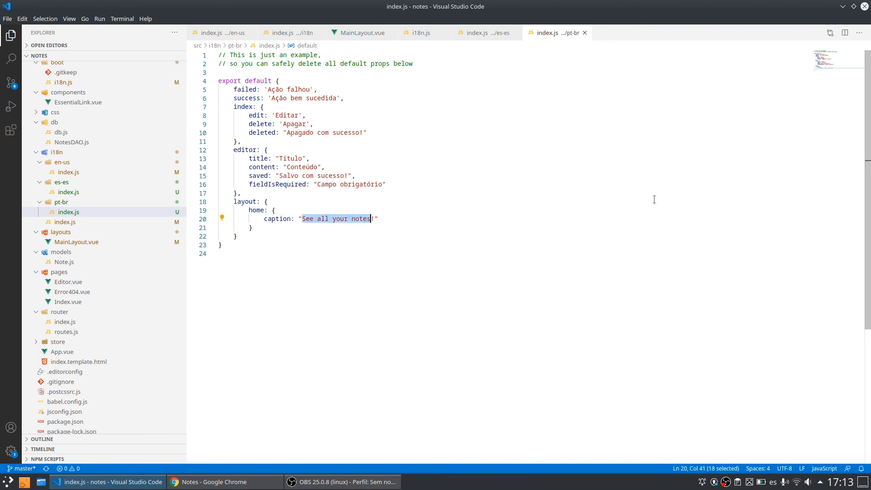
{"action": "type", "text": "Veja t!"}
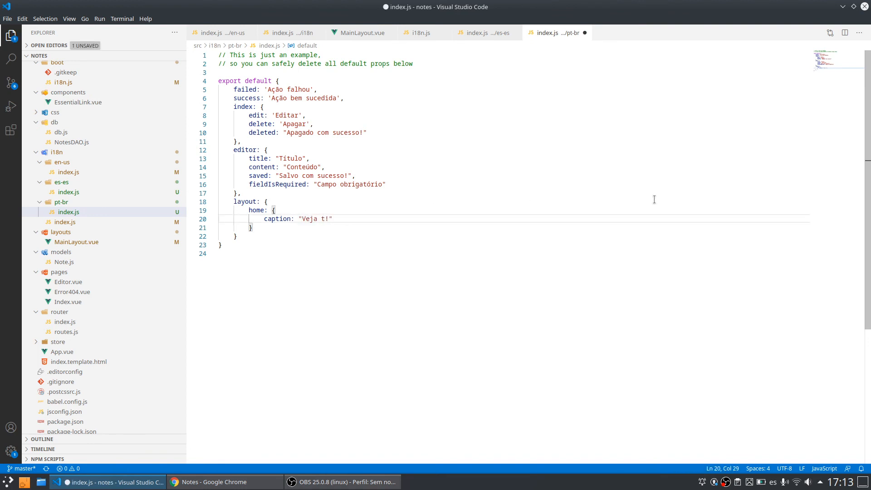
{"action": "type", "text": "odas suas notas"}
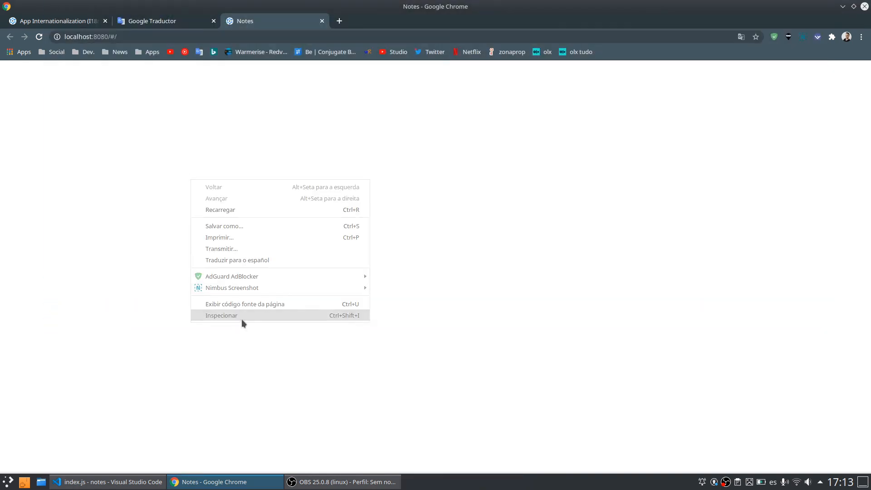
Step: Inspect the console's '$t' of undefined TypeError, then return to MainLayout.vue in the editor
{"action": "left_click", "coordinate": [221, 315]}
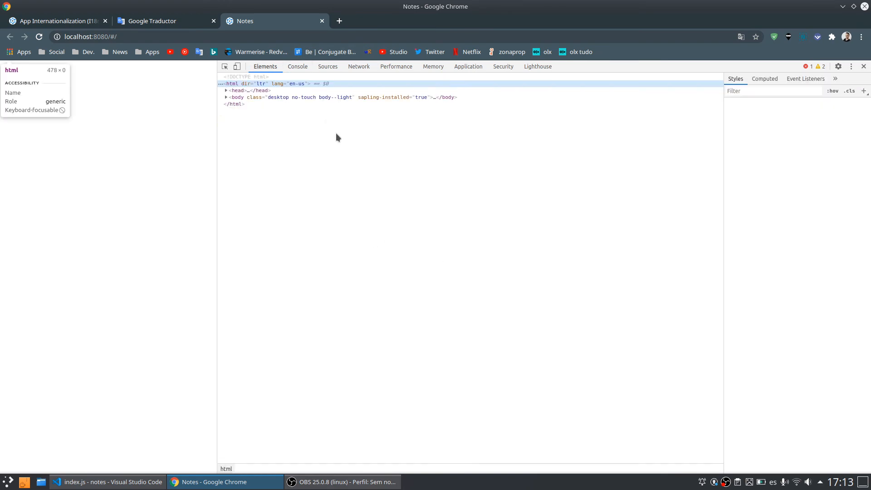
{"action": "left_click", "coordinate": [297, 66]}
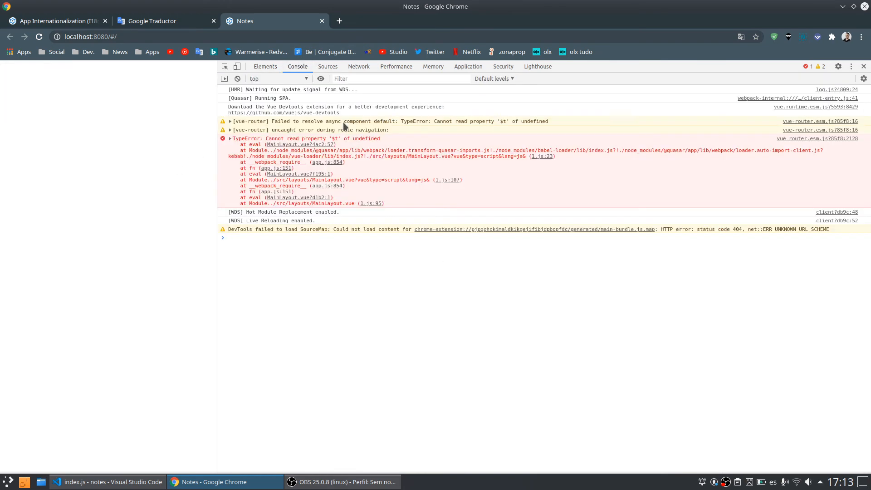
{"action": "left_click", "coordinate": [105, 482]}
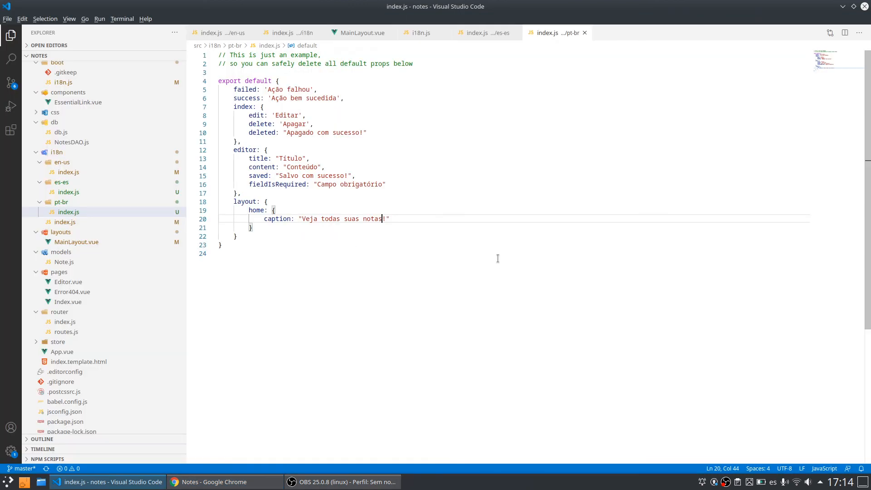
{"action": "left_click", "coordinate": [362, 33]}
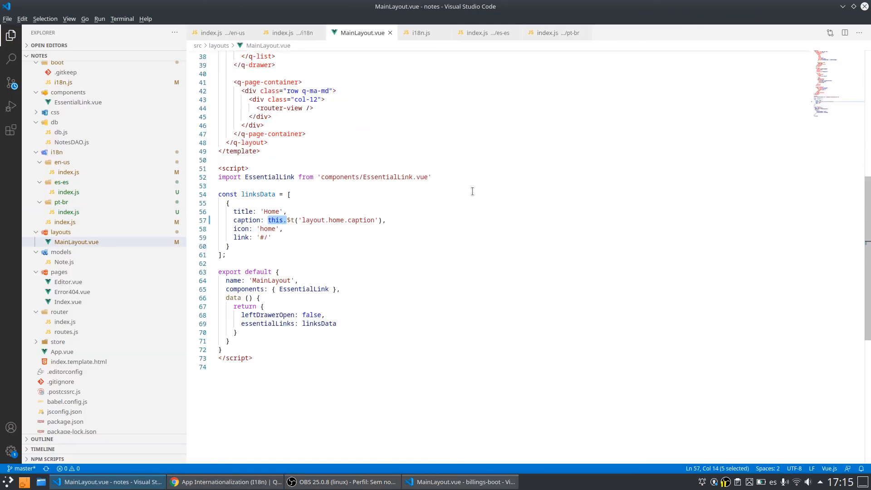
{"action": "mouse_move", "coordinate": [402, 185]}
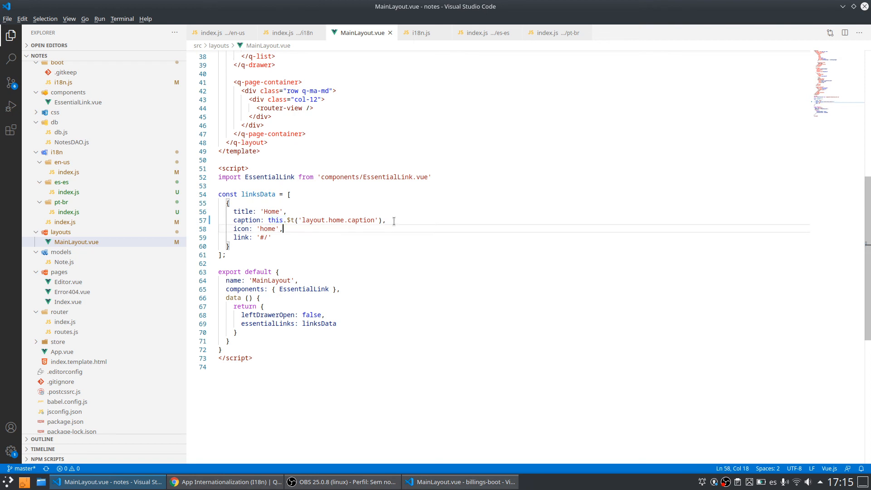
Step: Strip this.$t from the Home link so caption is the plain key 'layout.home.caption'
{"action": "double_click", "coordinate": [276, 220]}
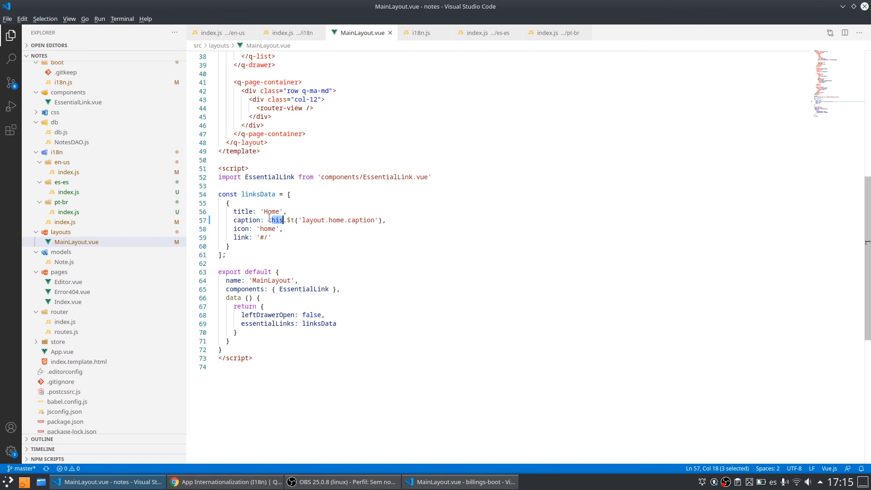
{"action": "mouse_move", "coordinate": [582, 147]}
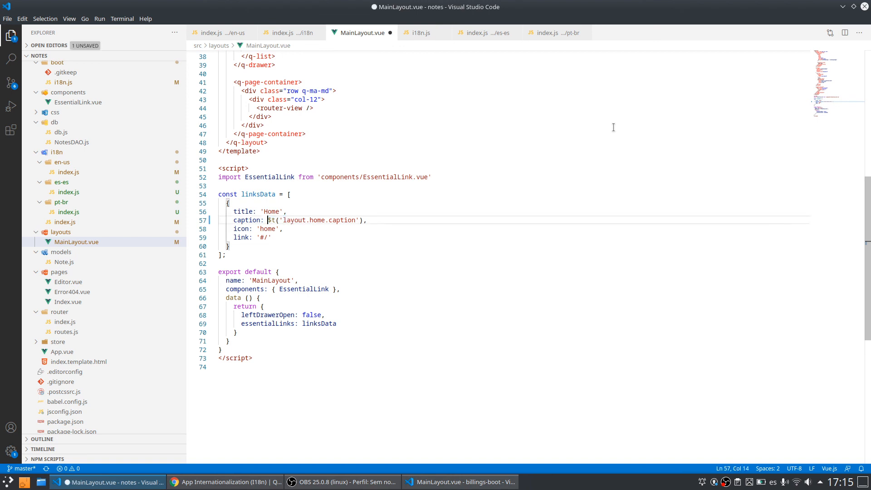
{"action": "double_click", "coordinate": [272, 219]}
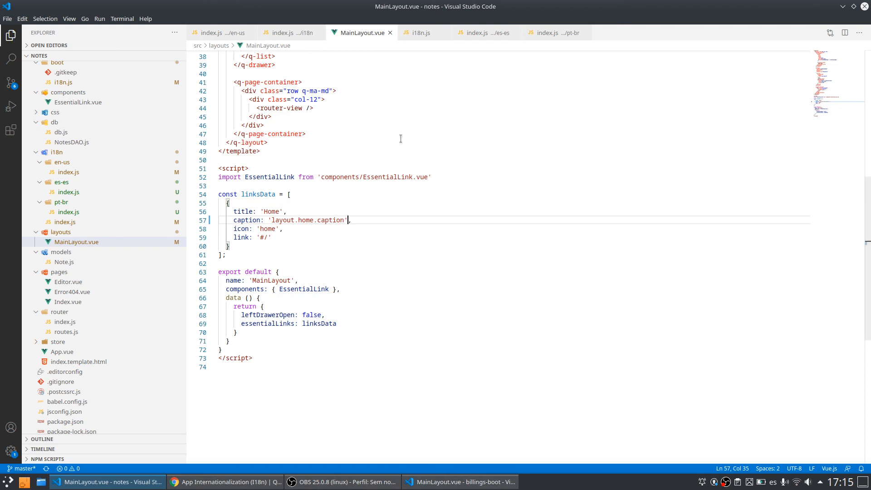
{"action": "mouse_move", "coordinate": [290, 273]}
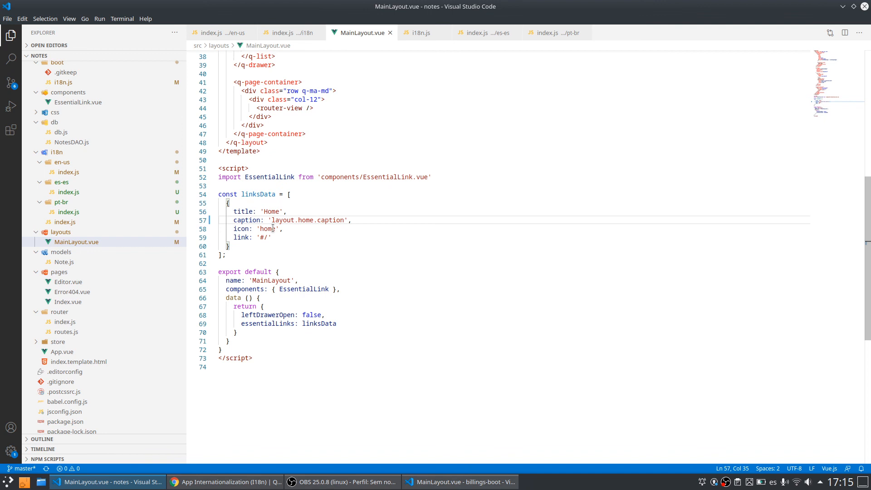
{"action": "mouse_move", "coordinate": [78, 102]}
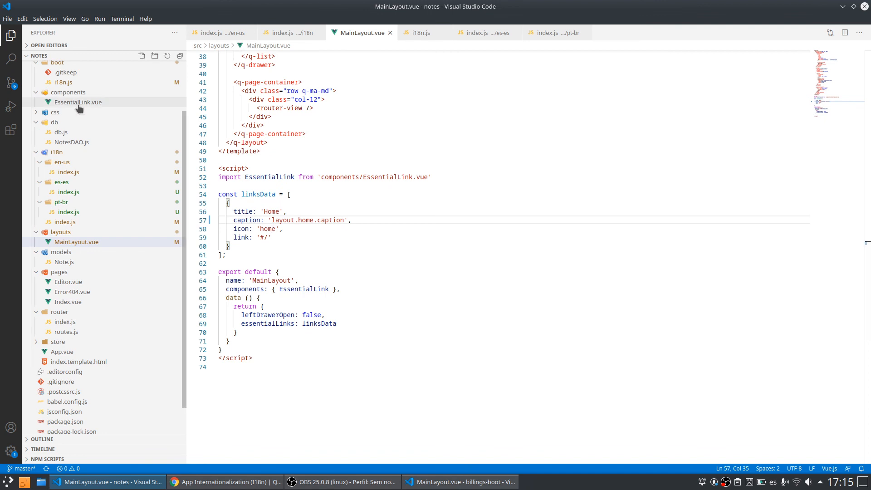
Step: Render EssentialLink's caption as {{ $t(caption) }}, save, and check the app in Chrome
{"action": "left_click", "coordinate": [78, 103]}
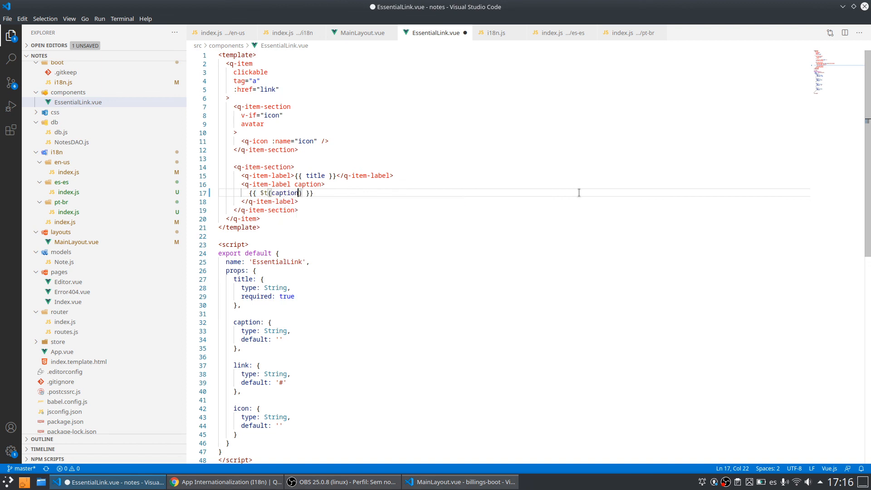
{"action": "key", "text": "ctrl+s"}
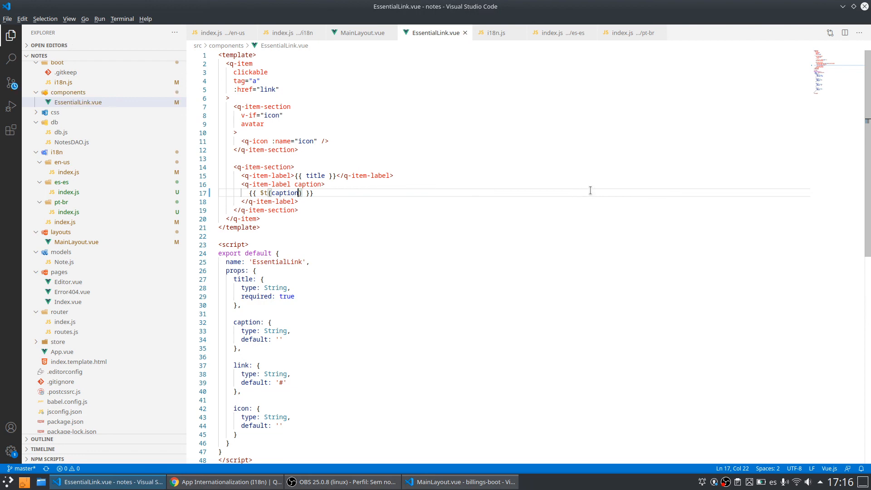
{"action": "left_click", "coordinate": [224, 482]}
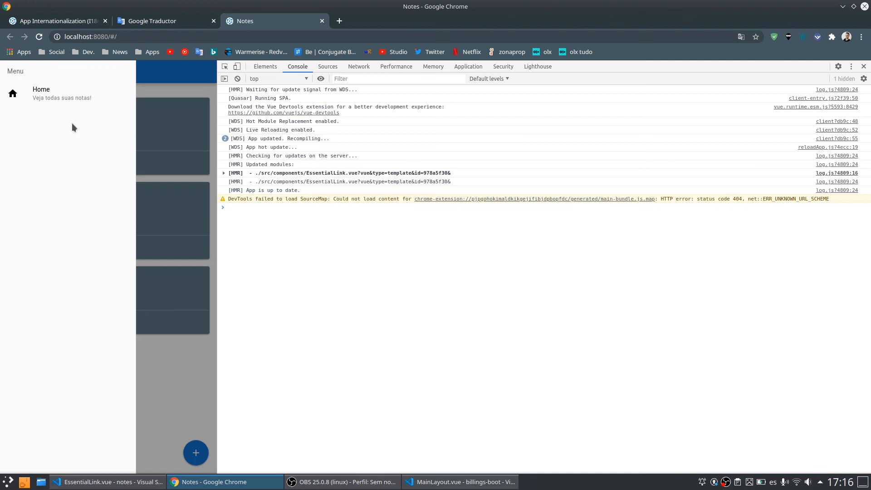
{"action": "mouse_move", "coordinate": [195, 183]}
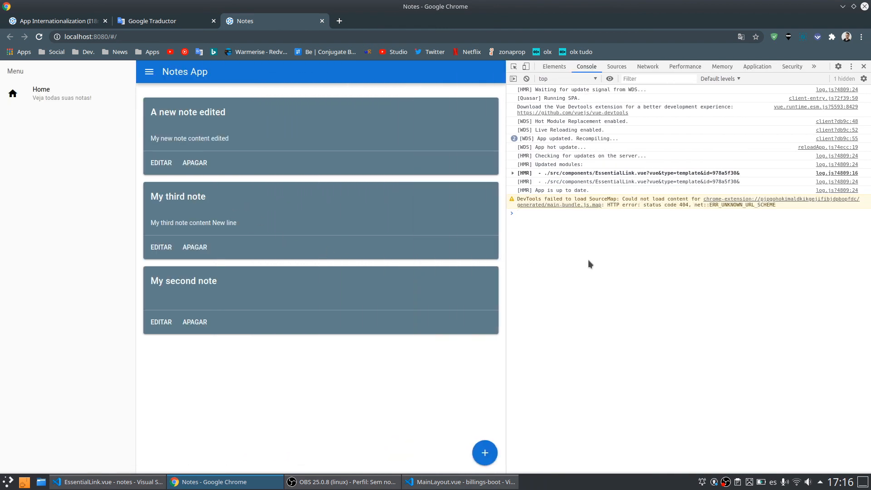
{"action": "mouse_move", "coordinate": [482, 269]}
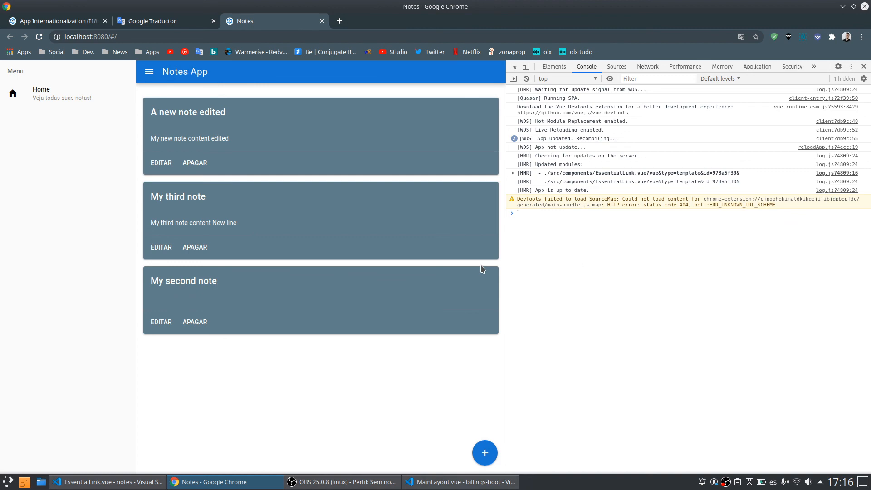